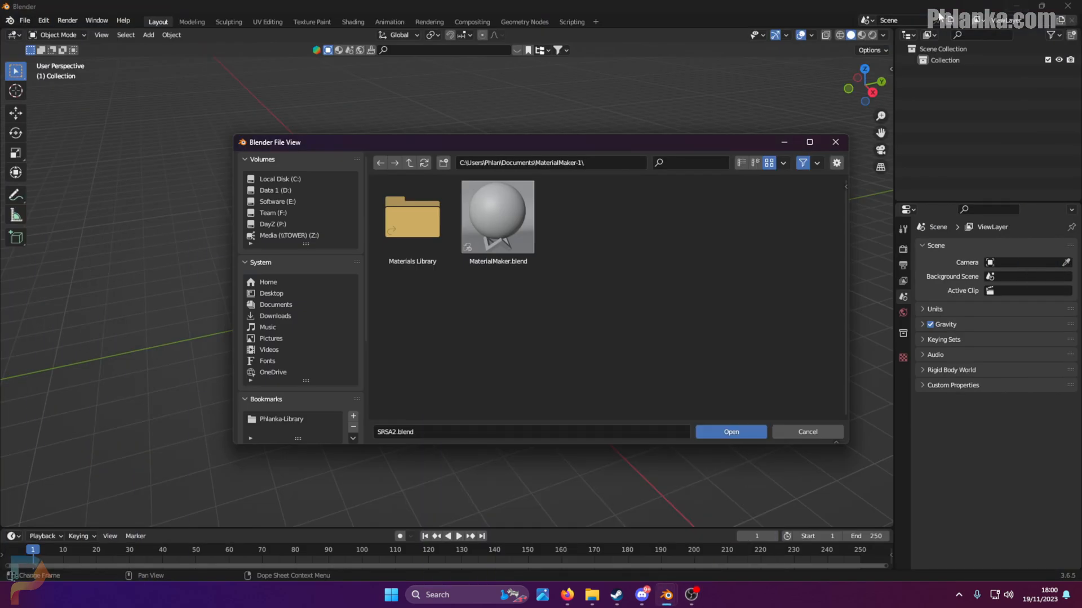
- Select MaterialMaker.blend in the MaterialMaker-1 folder of the file browser
click(497, 216)
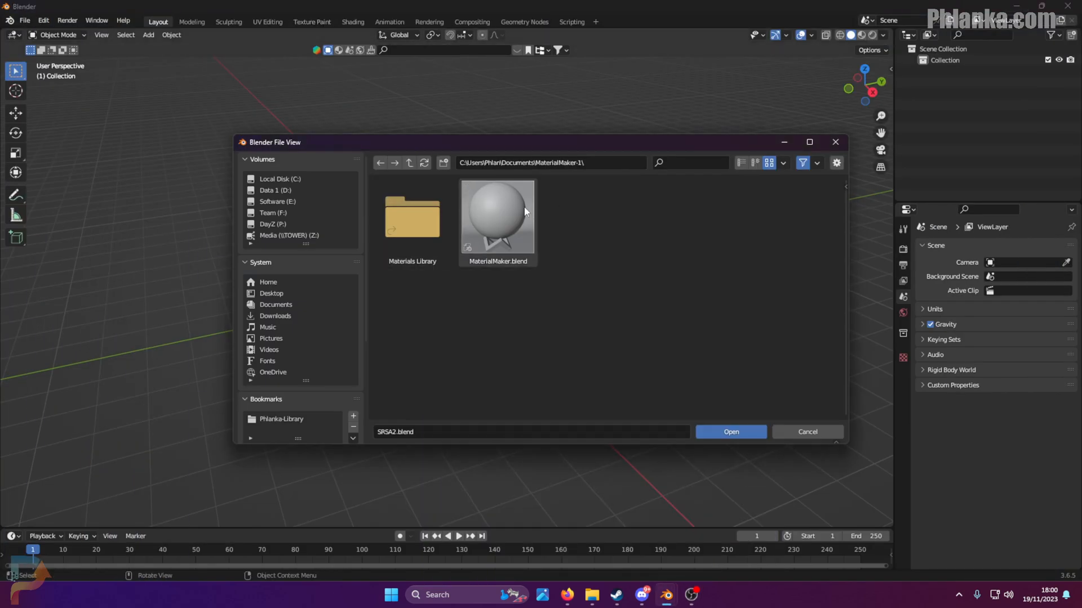
mouse_move(497, 217)
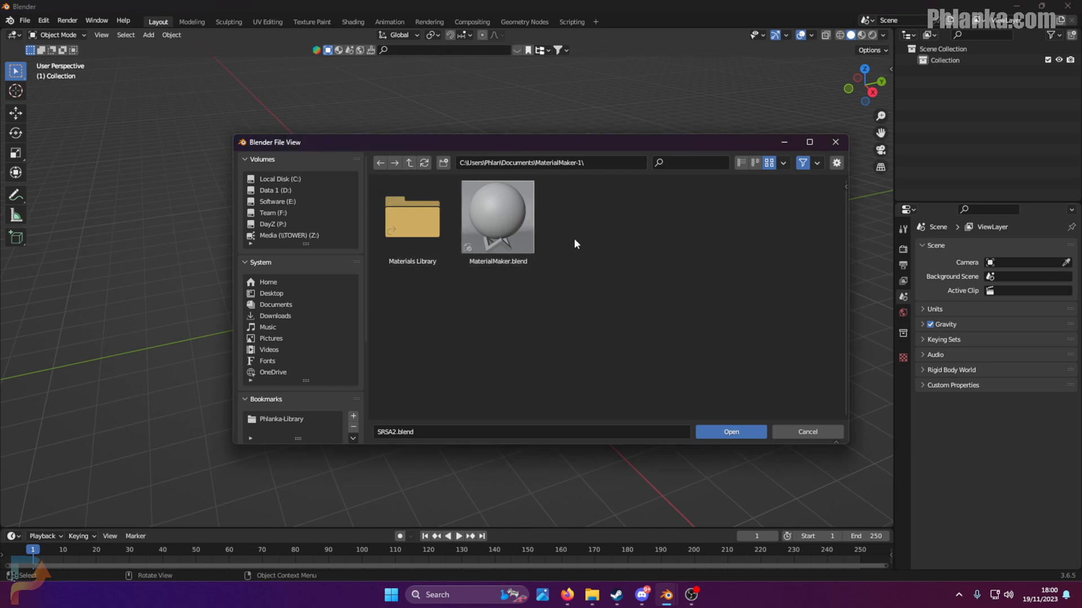
drag(394, 200, 573, 342)
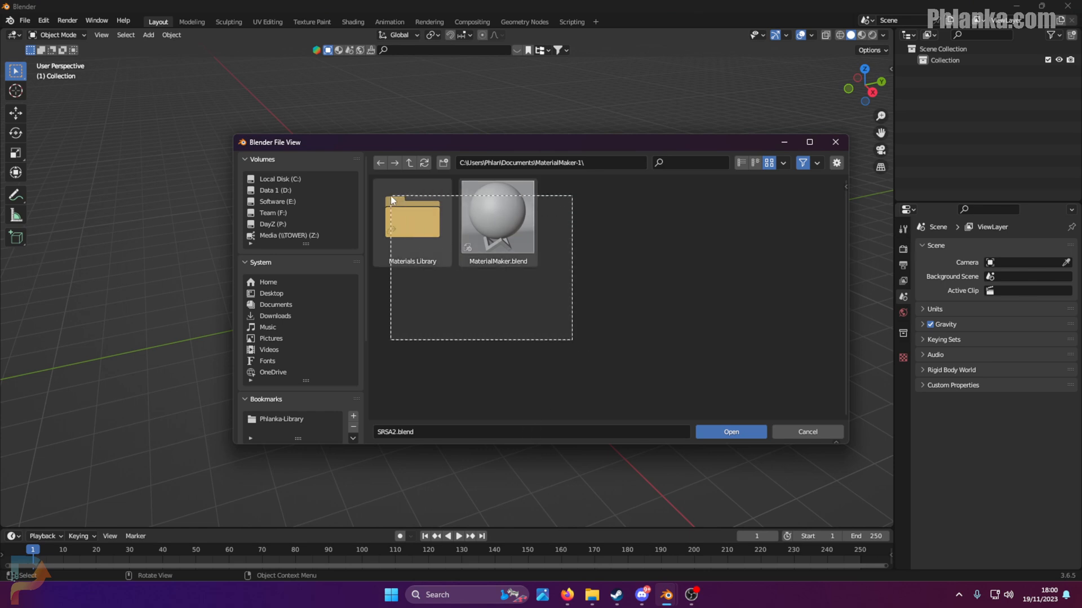
click(498, 218)
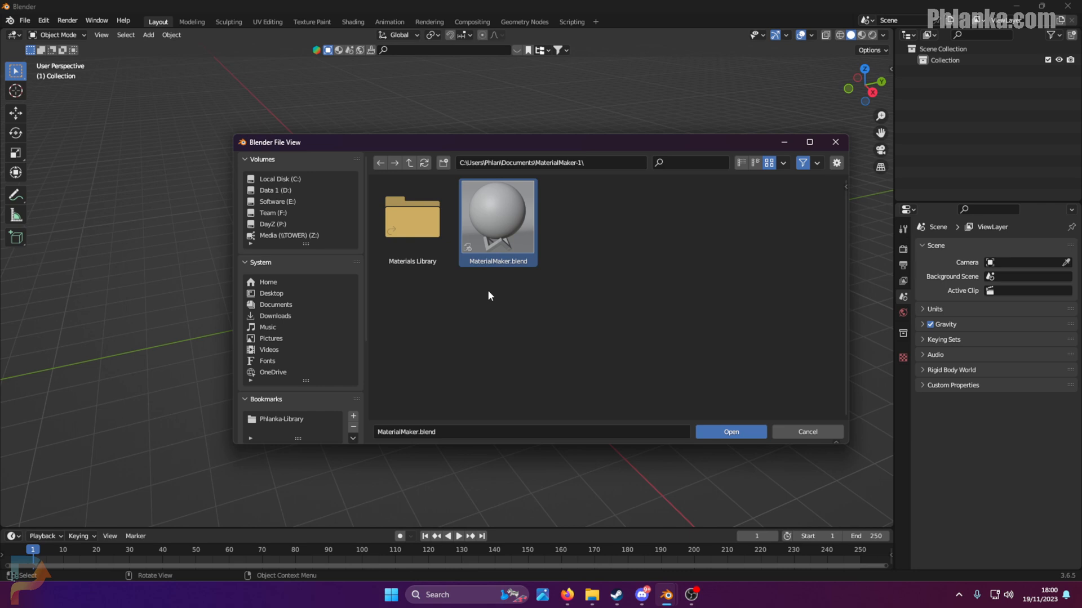
mouse_move(387, 273)
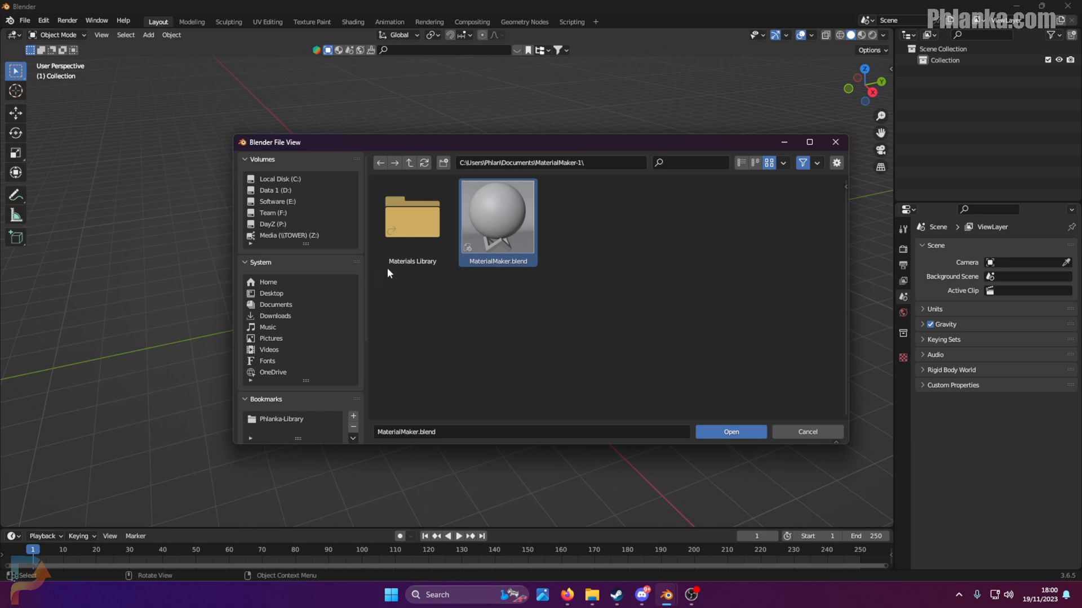
mouse_move(494, 354)
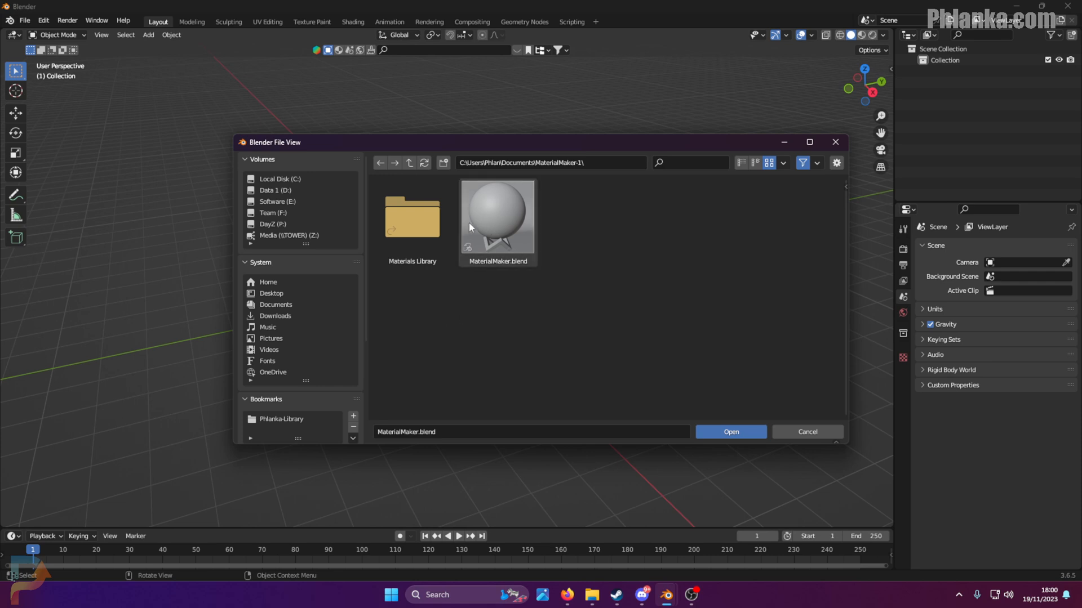
- Open MaterialMaker.blend and switch the viewport to Rendered shading to see the magenta ball
click(730, 432)
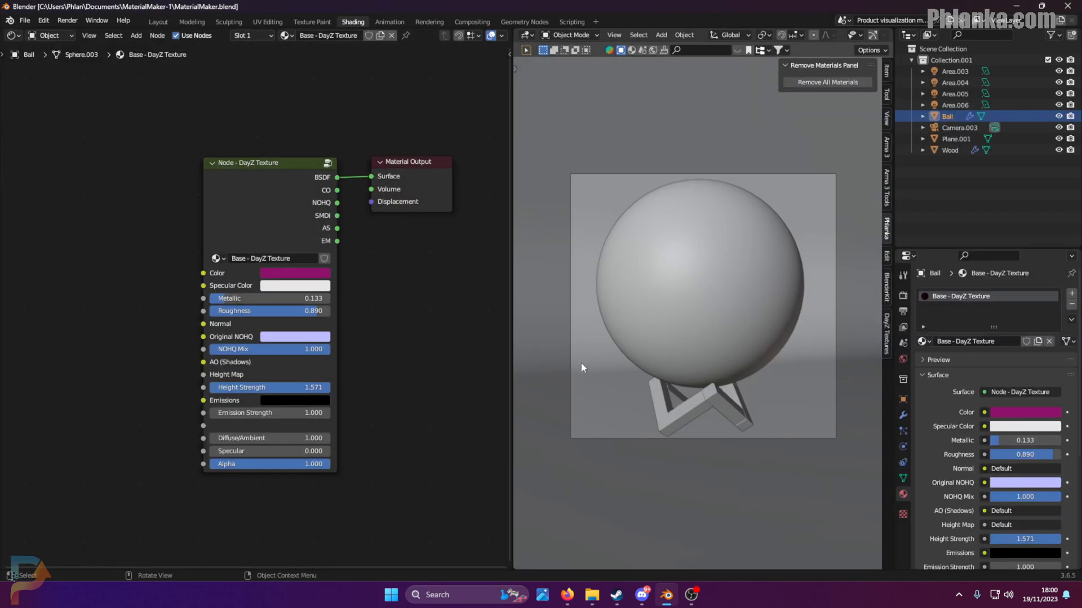
mouse_move(823, 53)
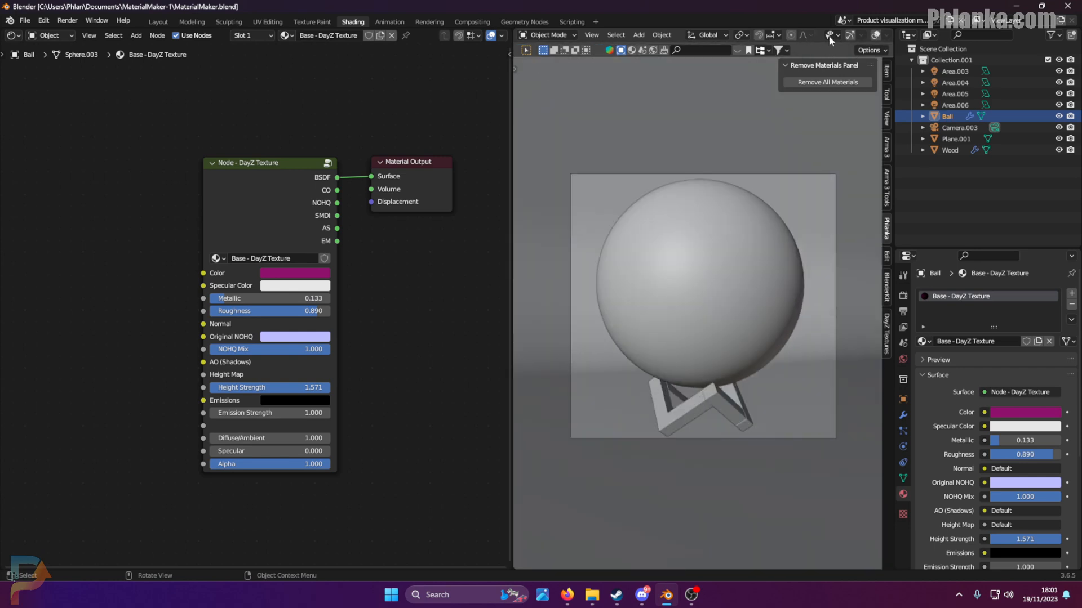
mouse_move(875, 35)
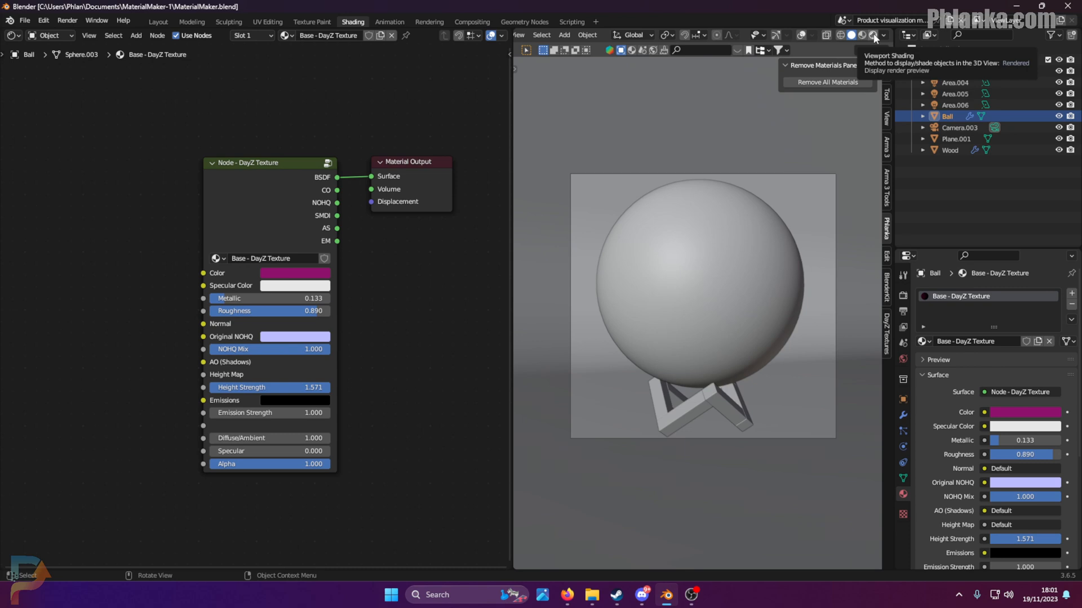
click(875, 34)
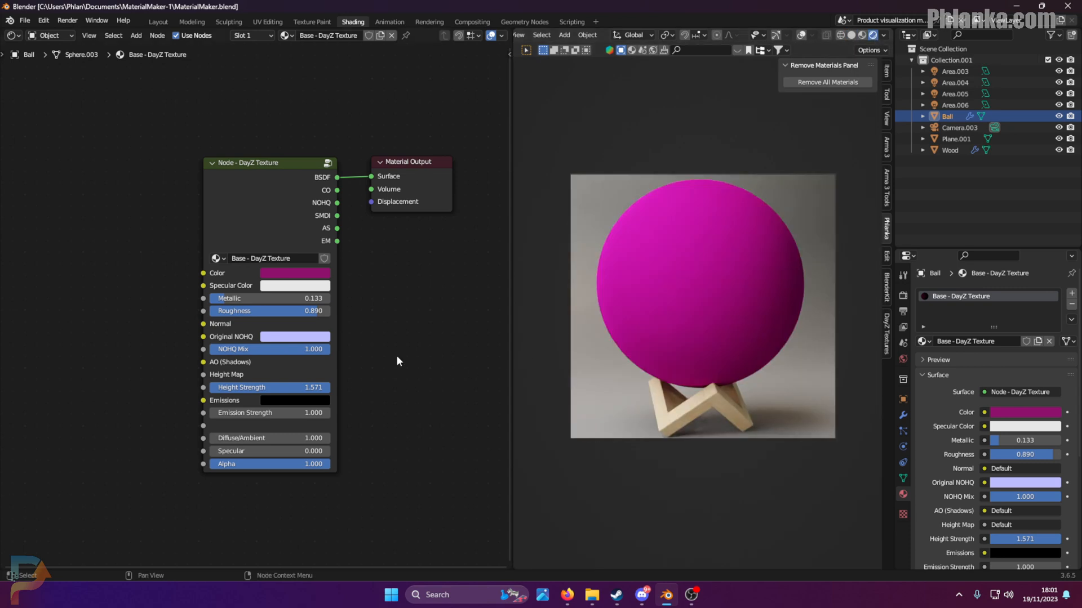
mouse_move(680, 287)
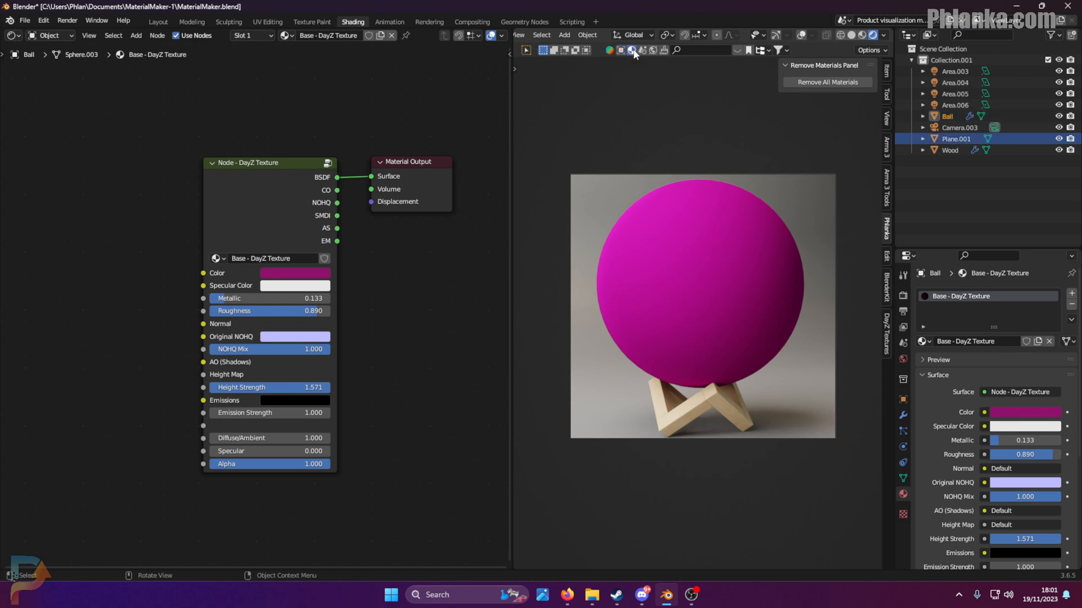
- Apply the red marble Green Stylized Scales material from the material browser, then close the browser
click(630, 50)
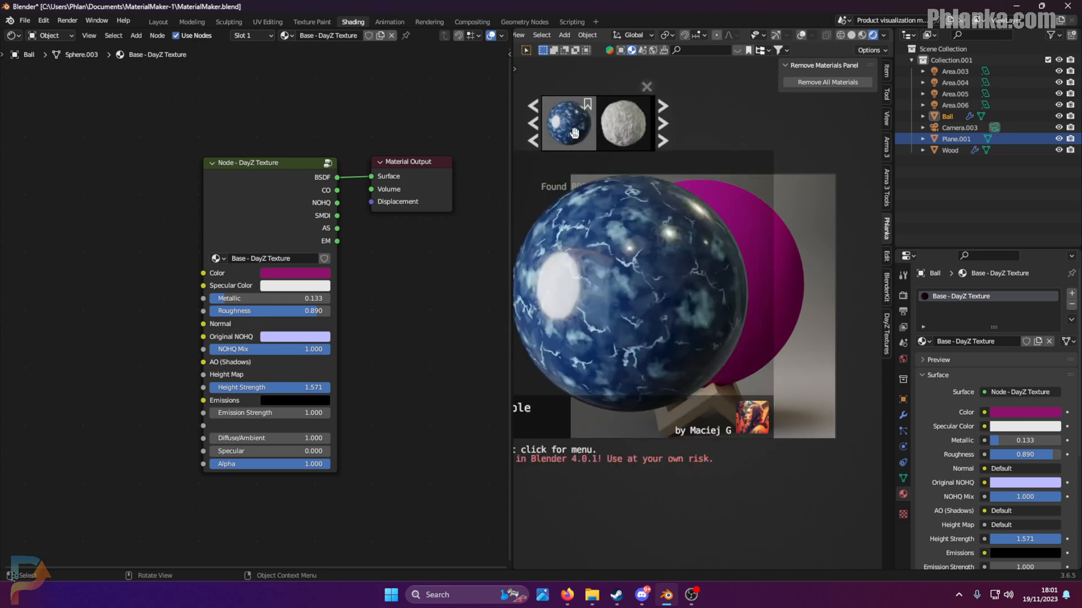
click(662, 123)
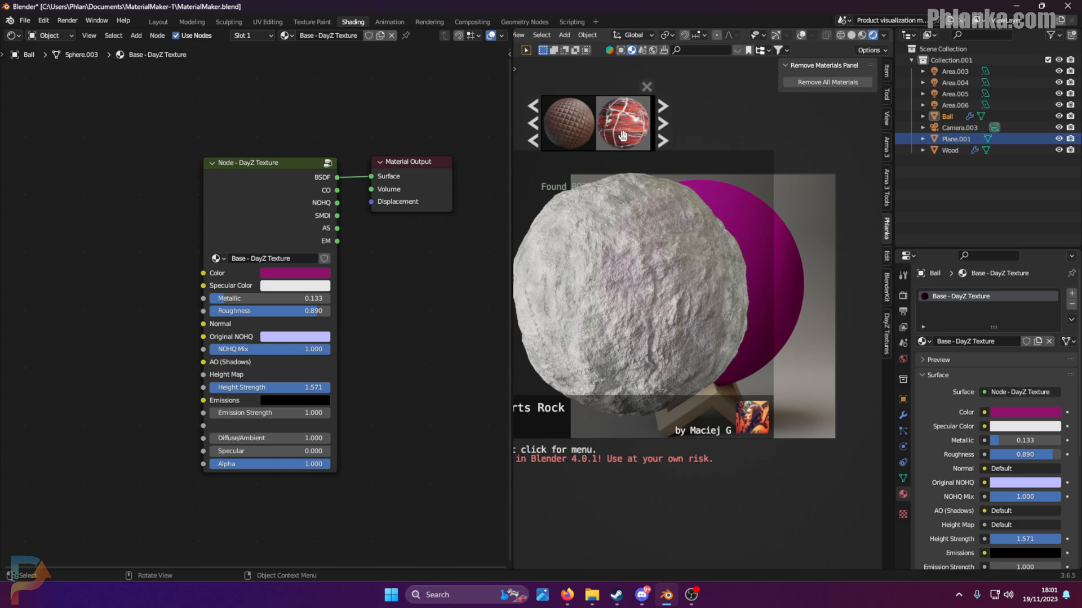
click(621, 122)
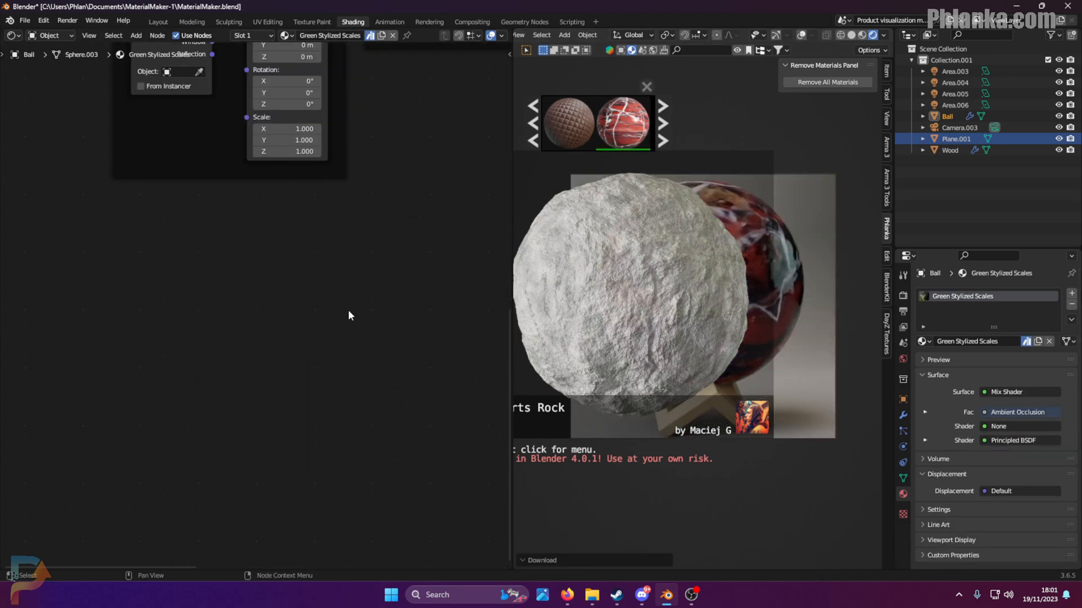
click(947, 116)
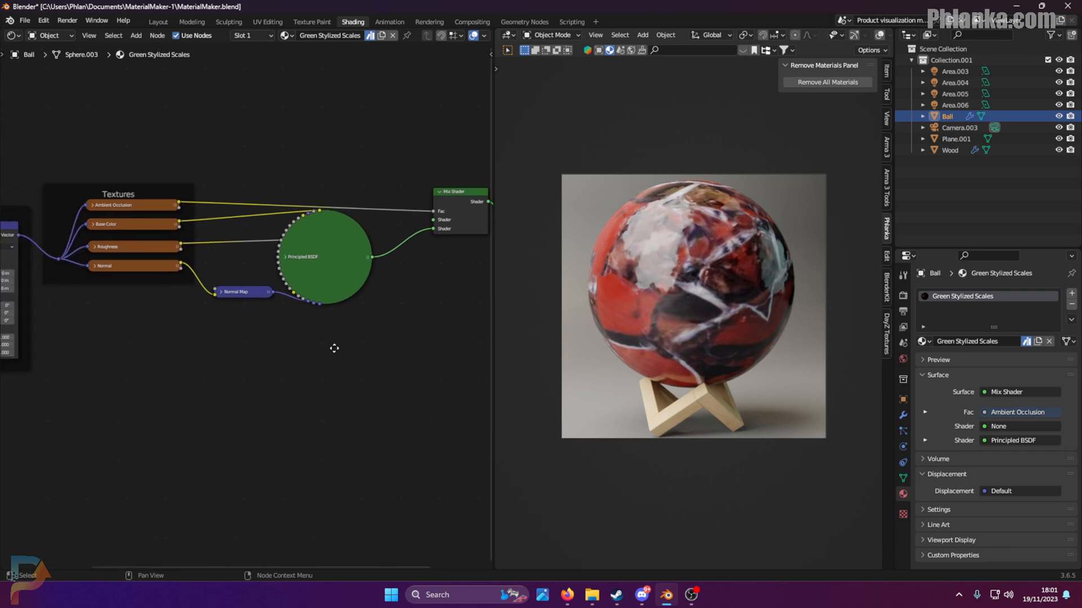
- Show the DayZ_Texture_Pack library's DayZ TOOLS catalog in the Asset Browser
click(458, 191)
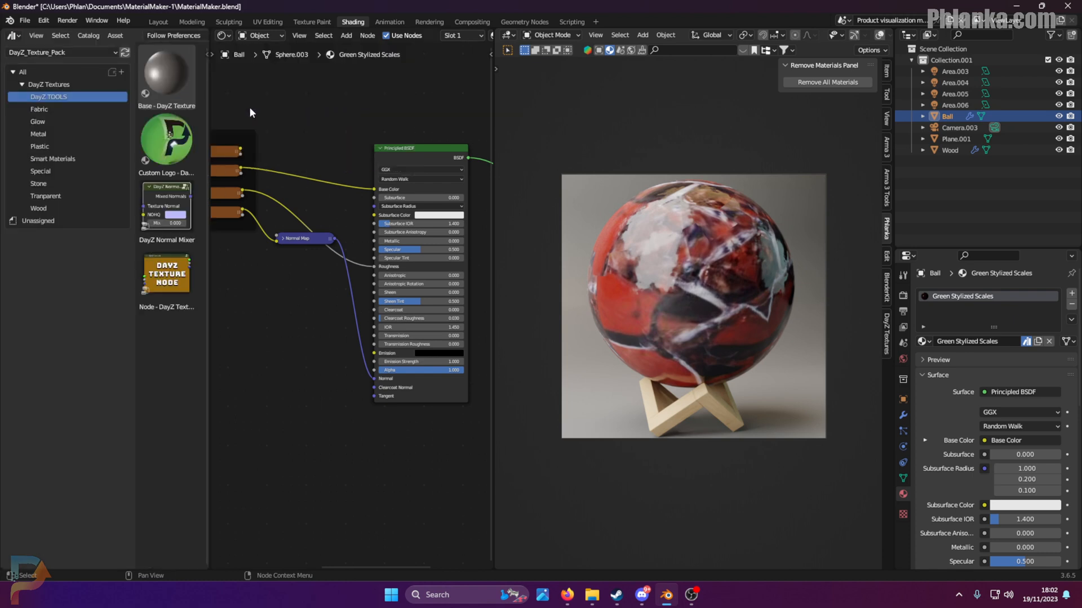
- Pick the Node - DayZ Texture asset from the DayZ TOOLS library
click(166, 273)
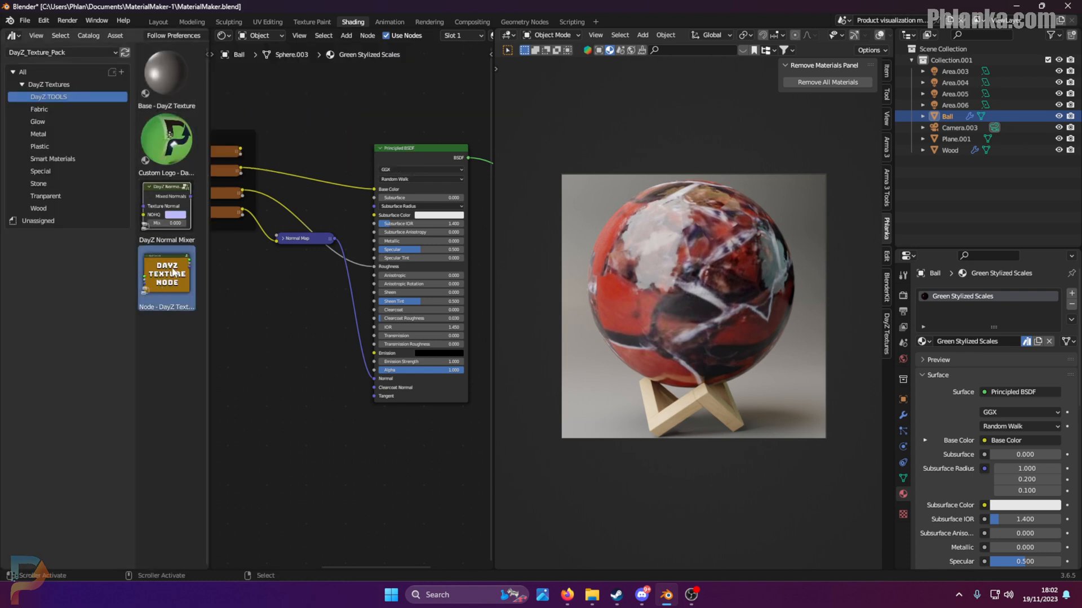
mouse_move(176, 289)
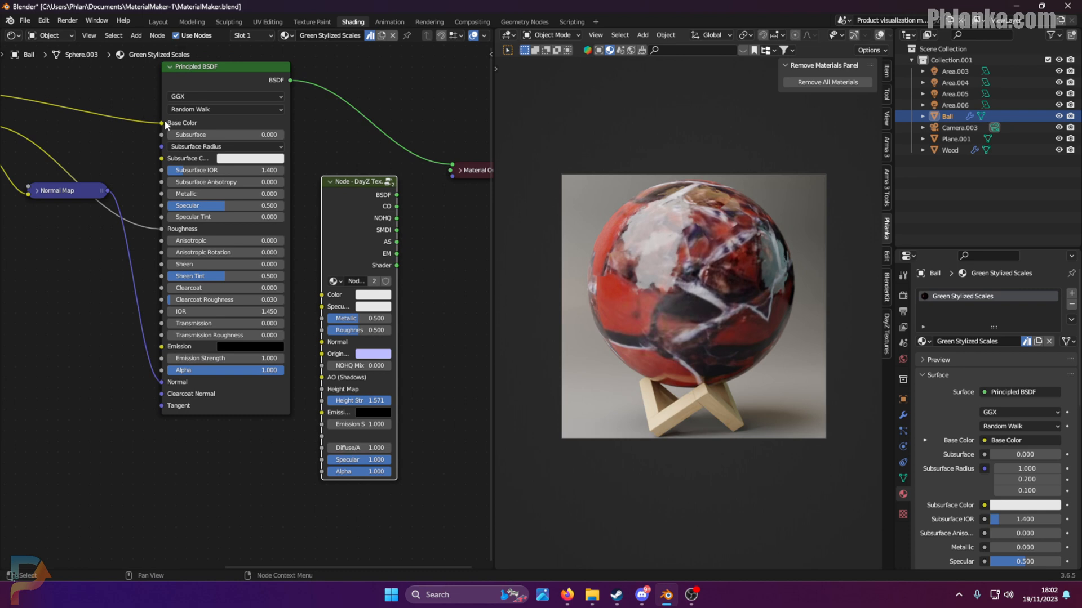
mouse_move(351, 282)
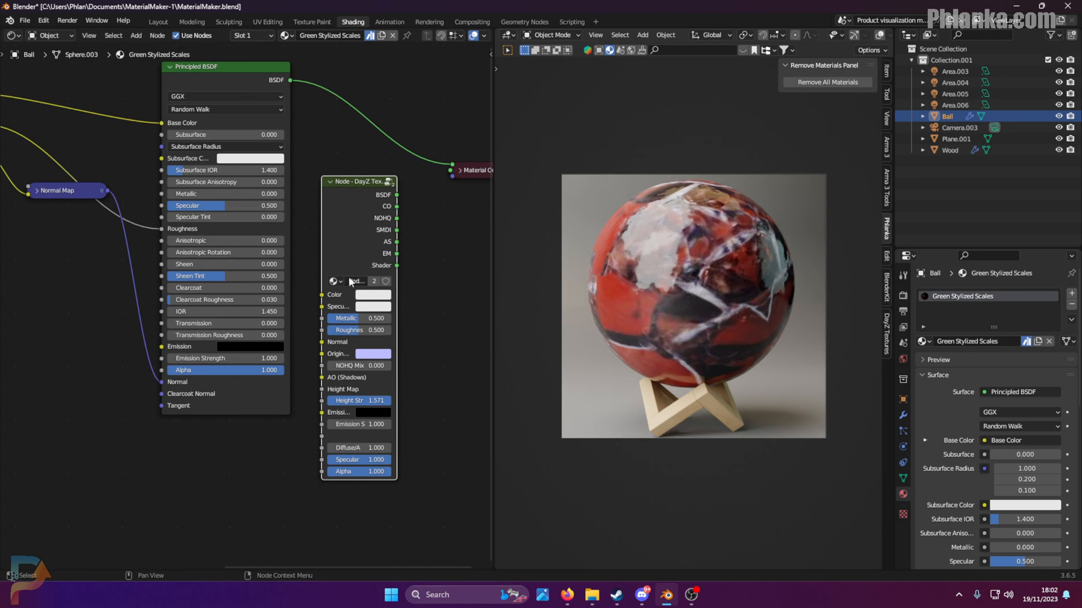
mouse_move(222, 142)
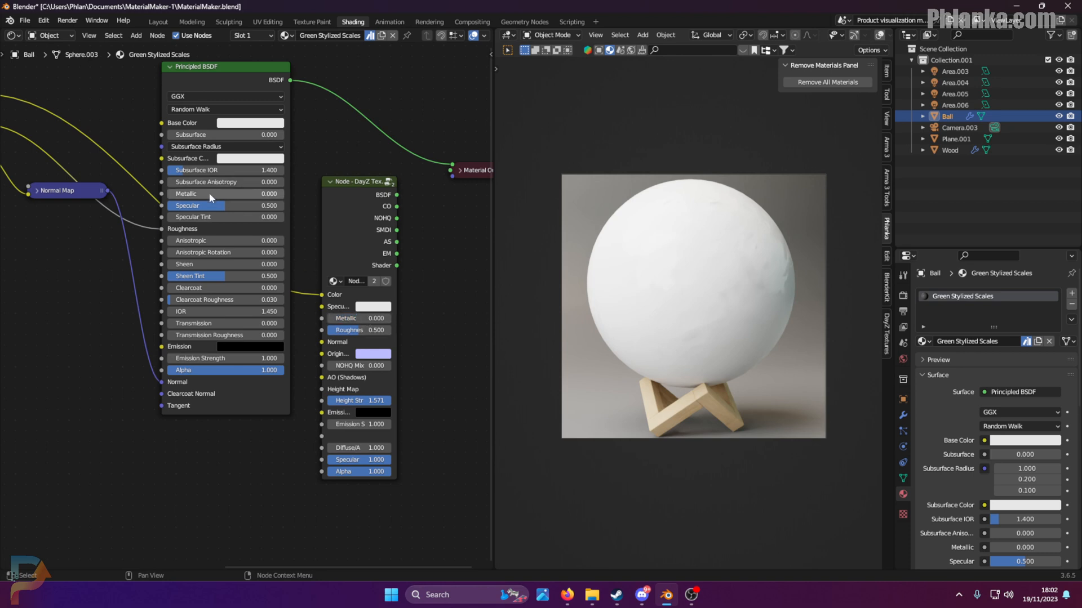
mouse_move(338, 360)
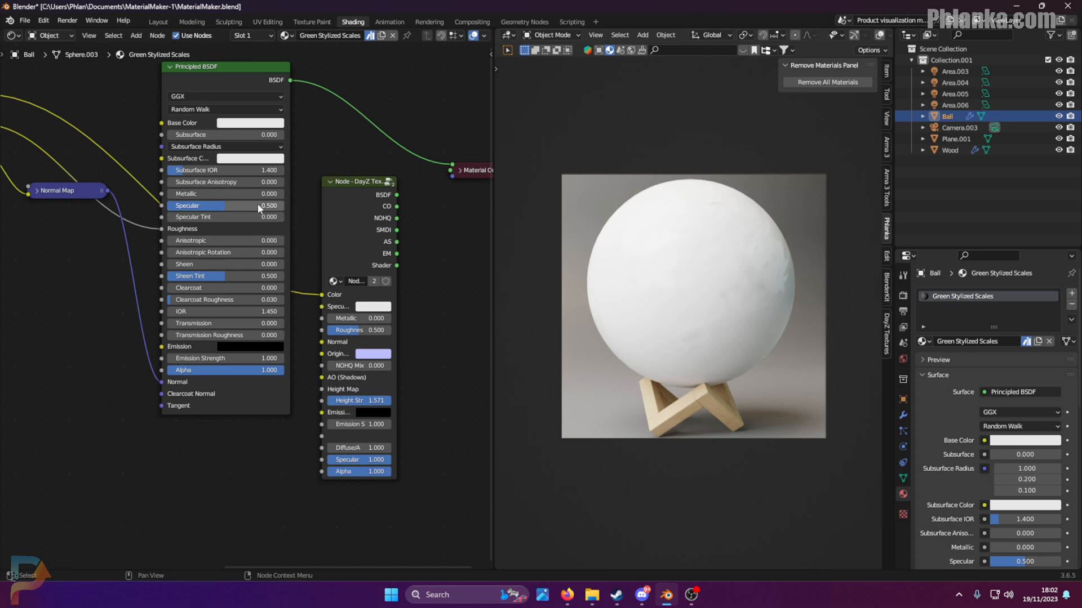
mouse_move(164, 235)
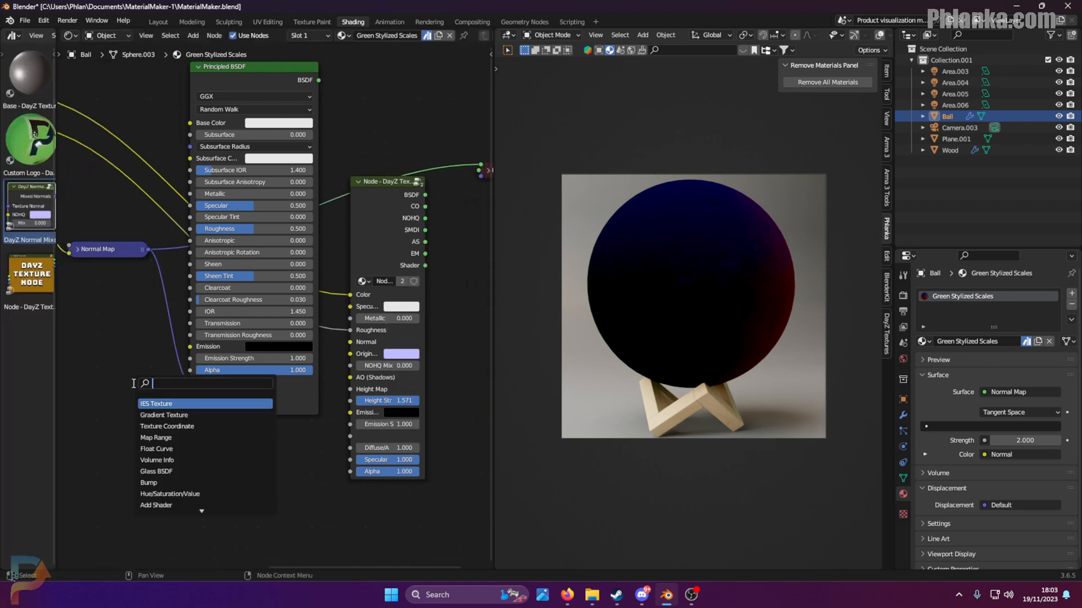
- Add the normal_bake.142 texture into the DayZ node and link DayZ to Material Output
text(normal)
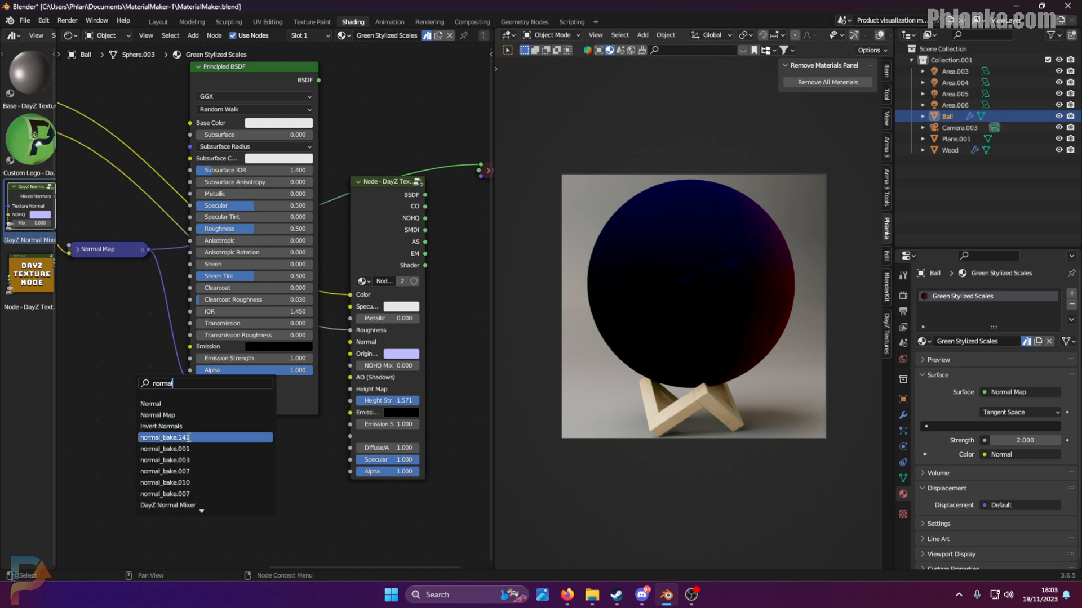
click(164, 437)
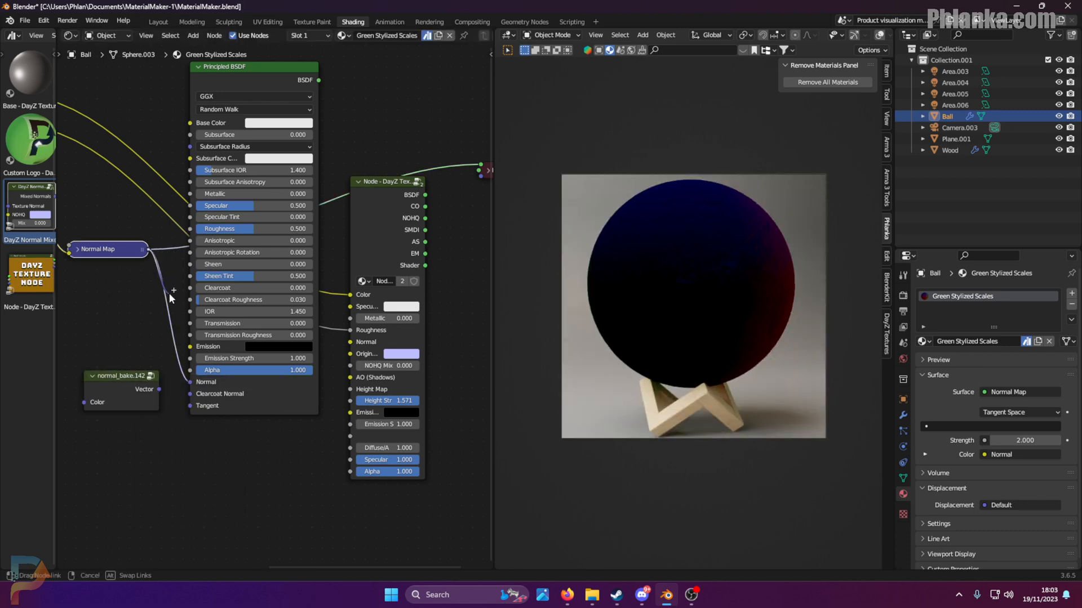
click(173, 290)
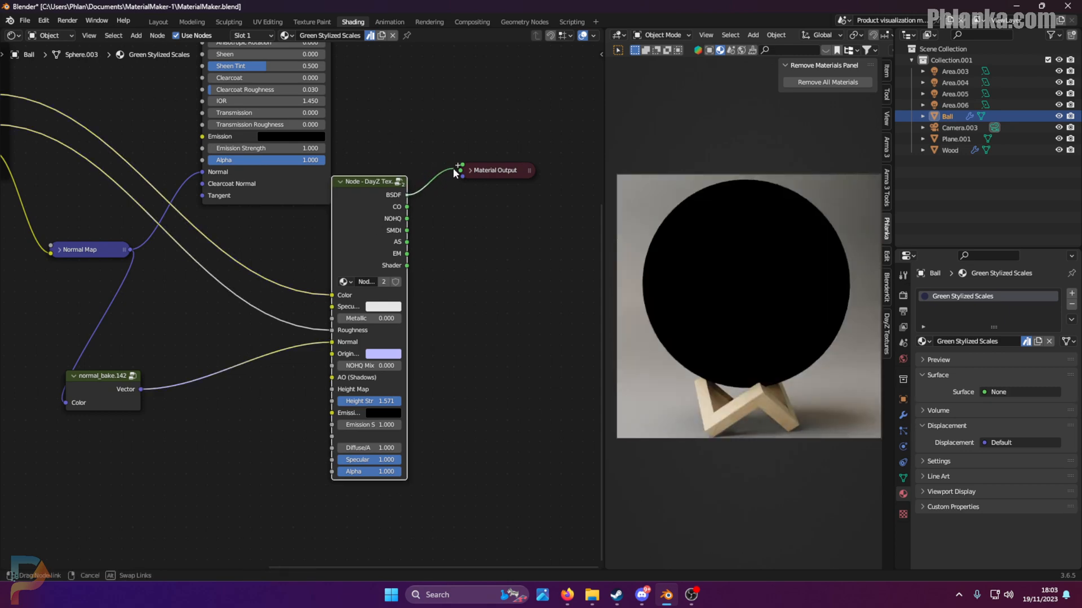
click(460, 170)
text(Marble -)
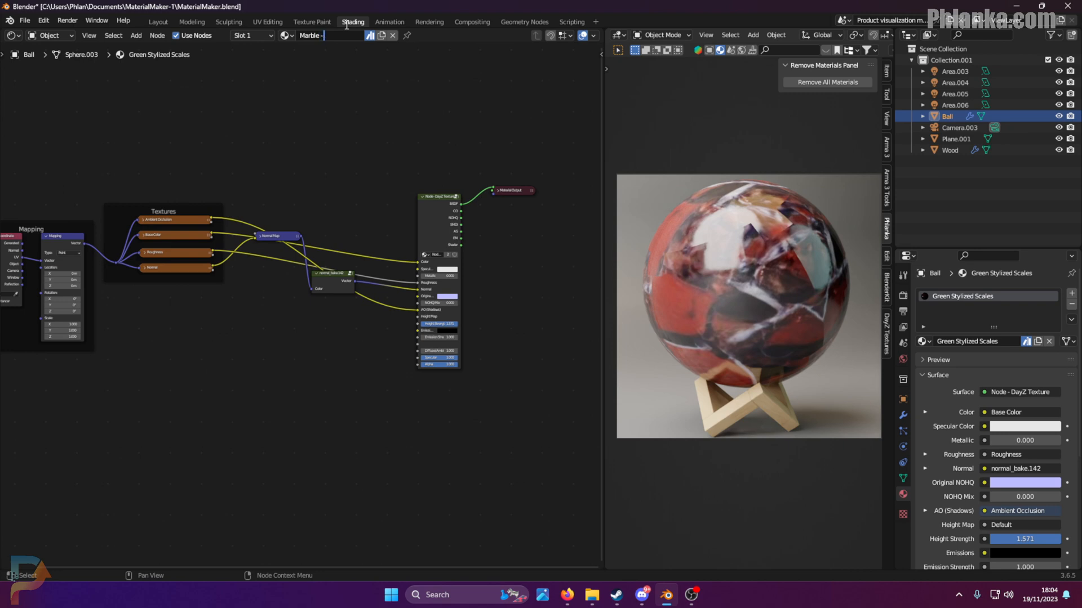
- Finish typing 'DayZ Texture' to commit the material name Marble - DayZ Texture
text(DayZ t)
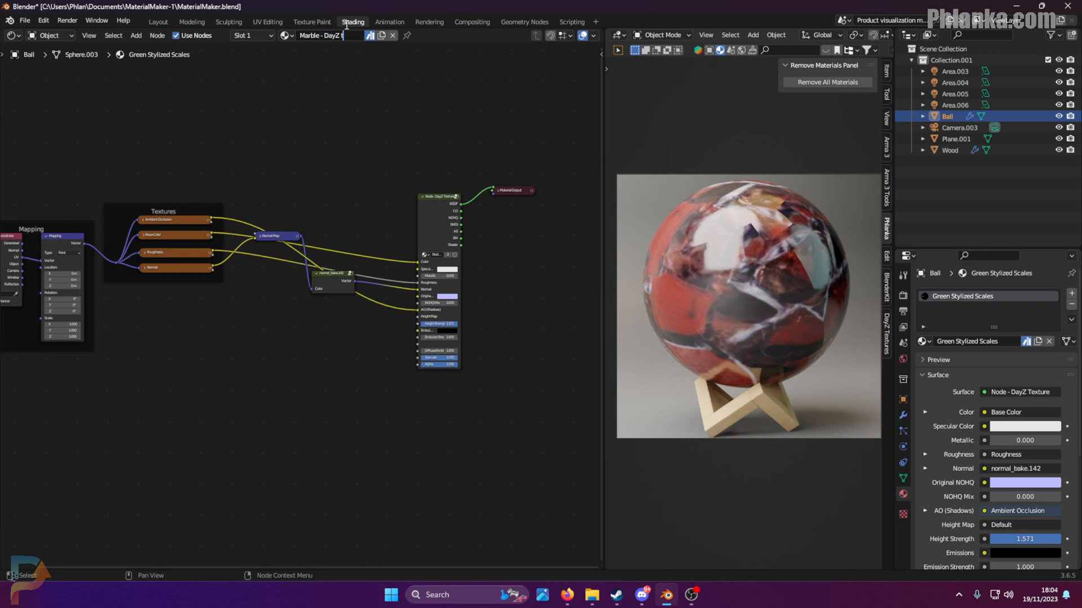
click(325, 35)
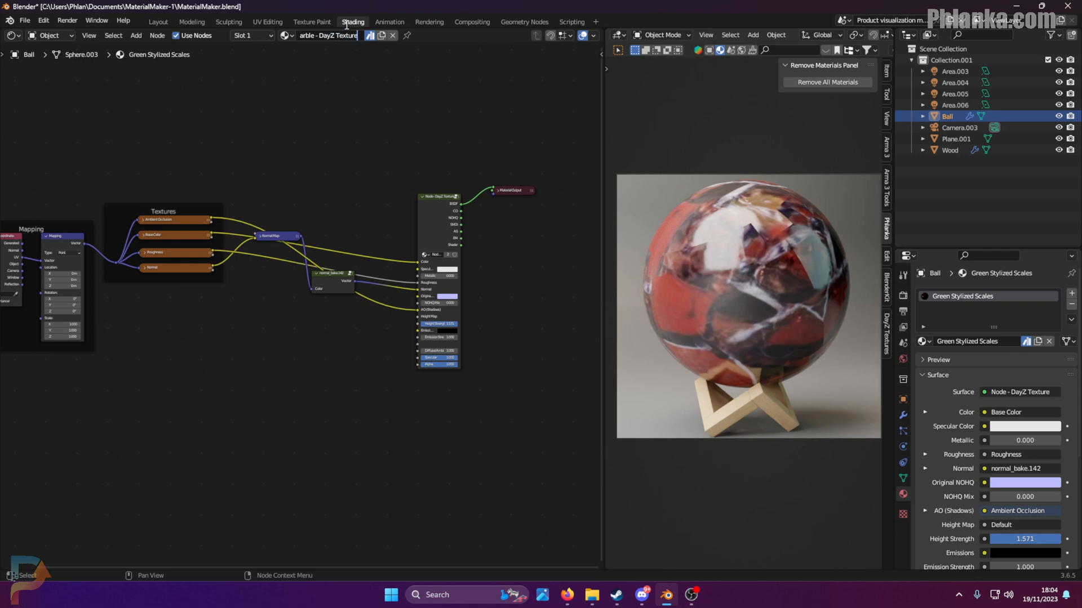
double_click(329, 35)
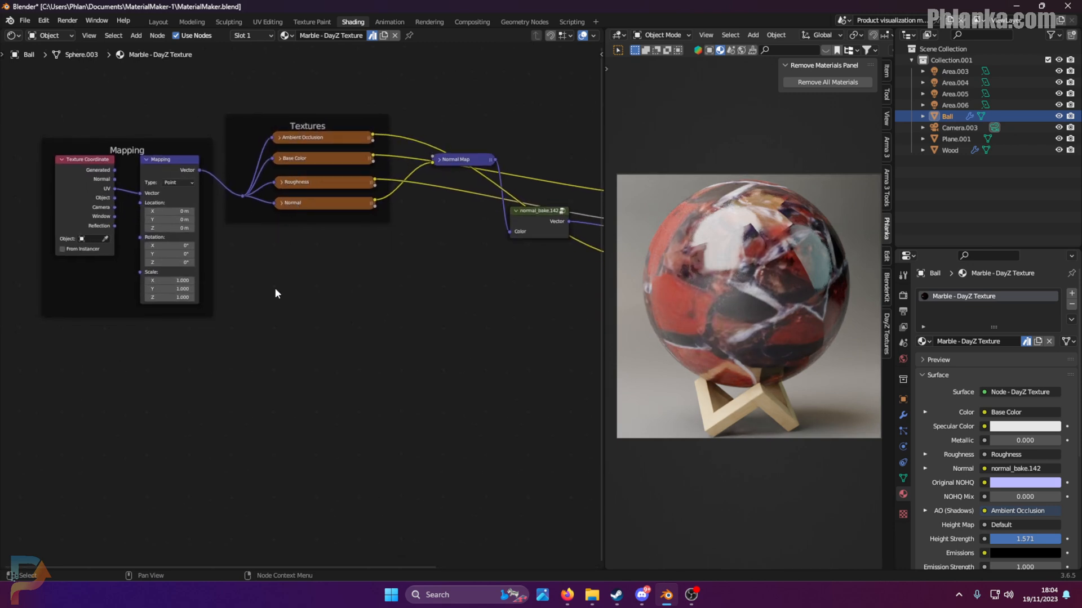
- Remove the normal map bake nodes so the Normal texture feeds the DayZ node directly
click(321, 203)
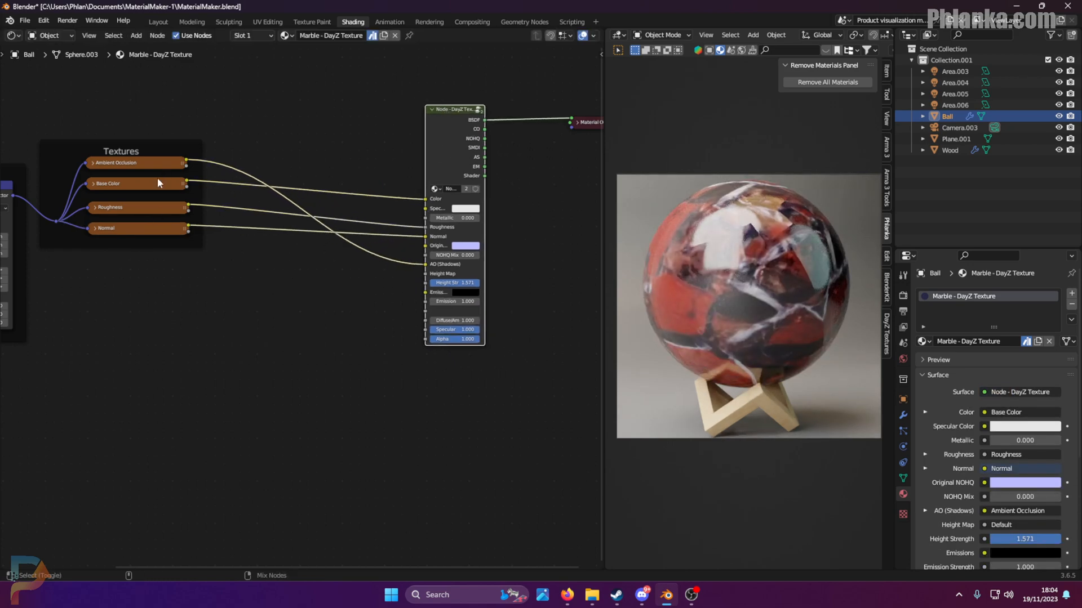
click(110, 207)
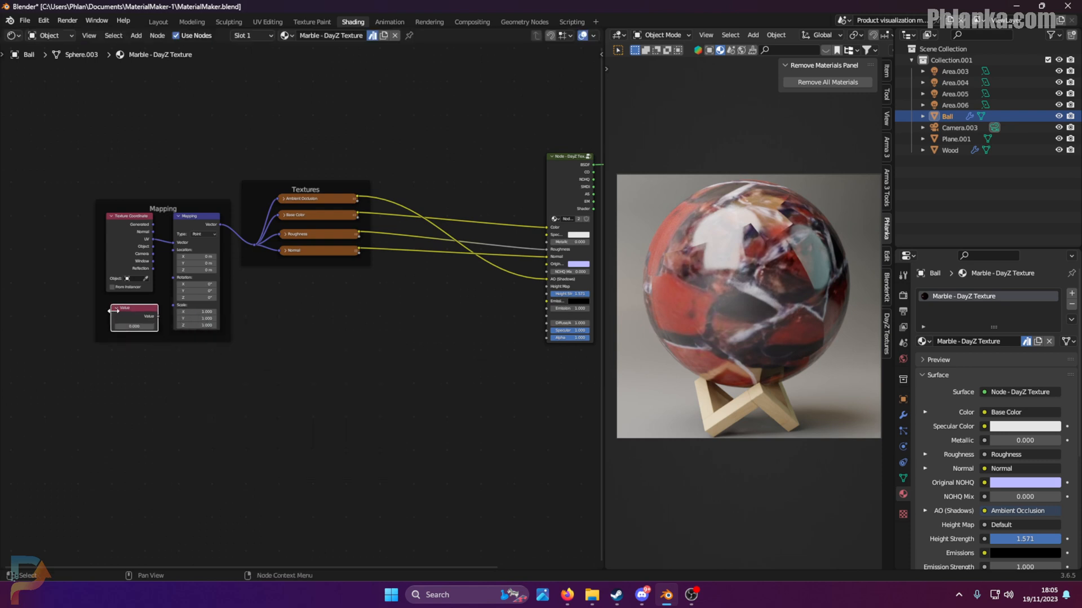
scroll(down, 3)
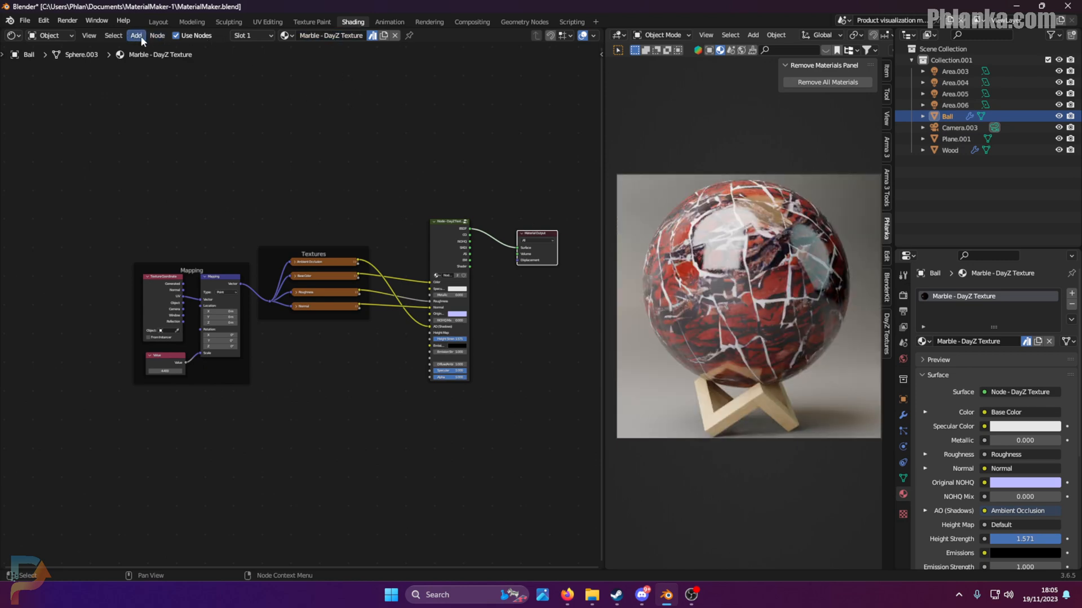
- Inspect the material slot list and the material's asset options in the header
click(89, 35)
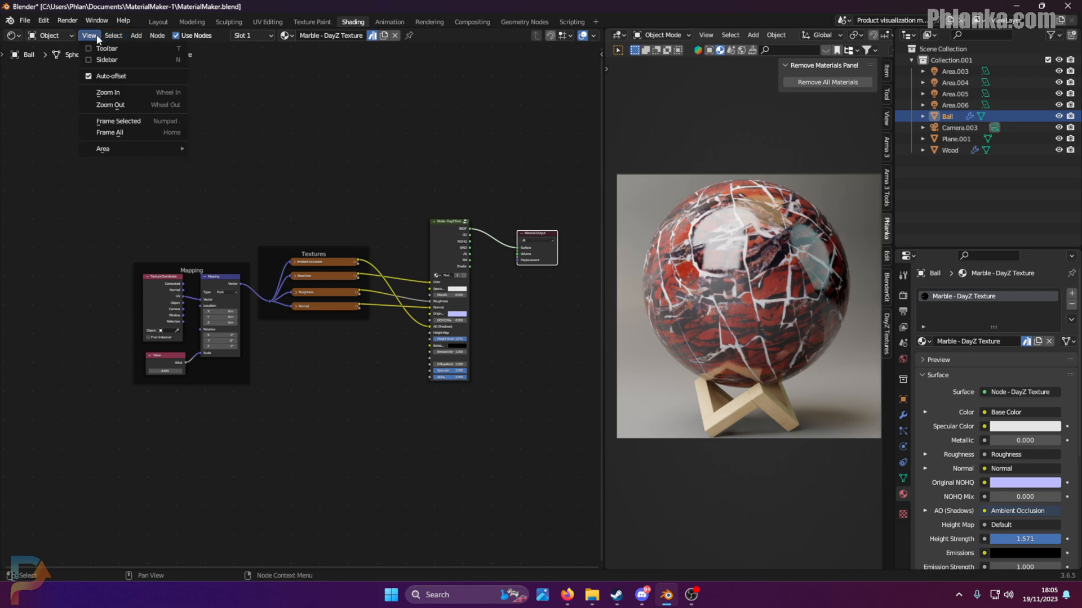
click(136, 35)
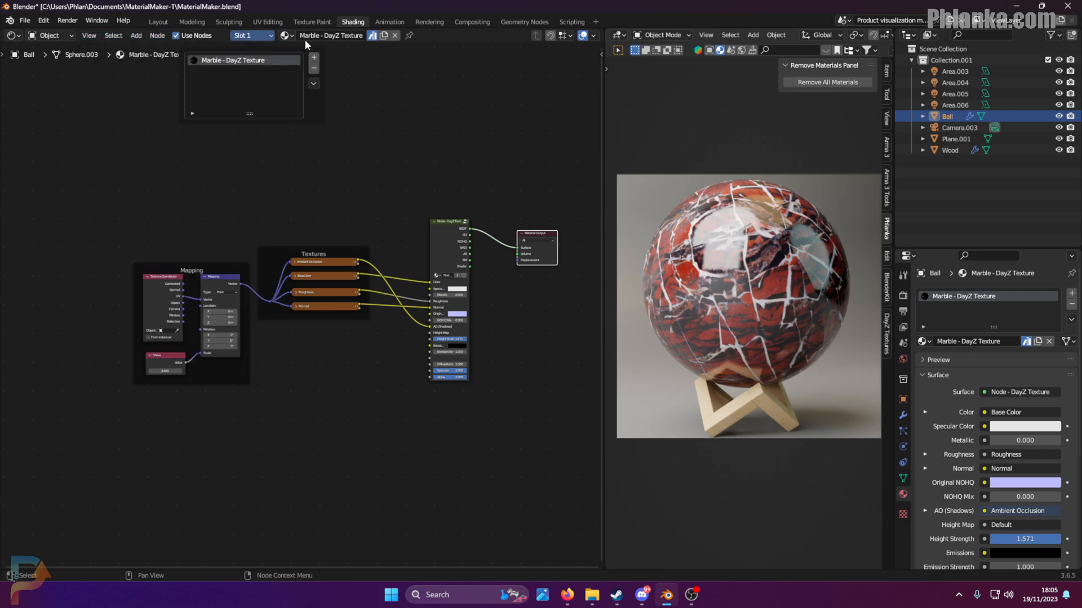
click(285, 35)
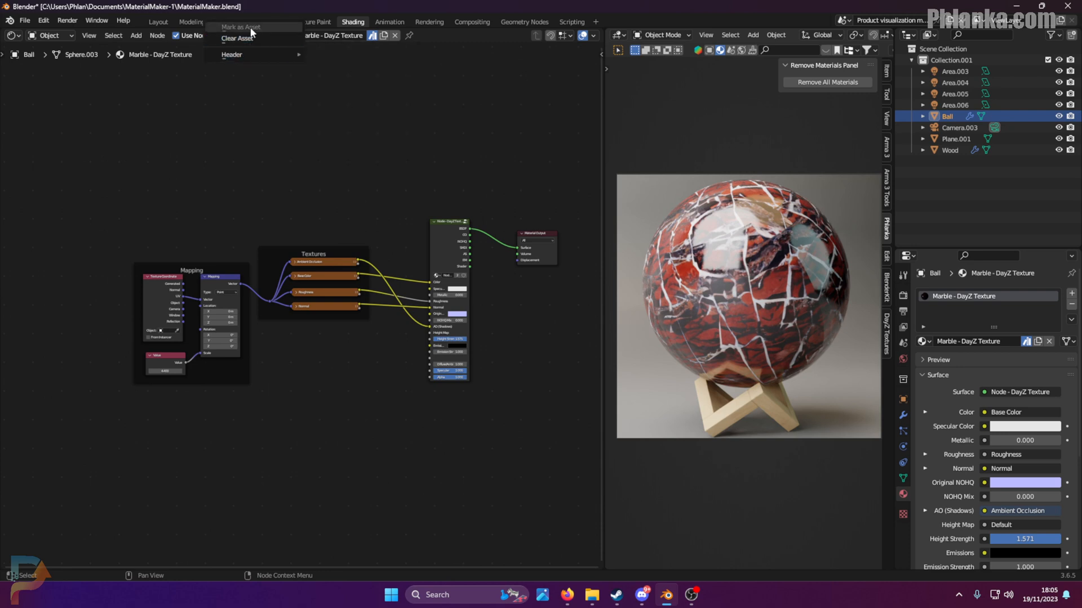
click(338, 53)
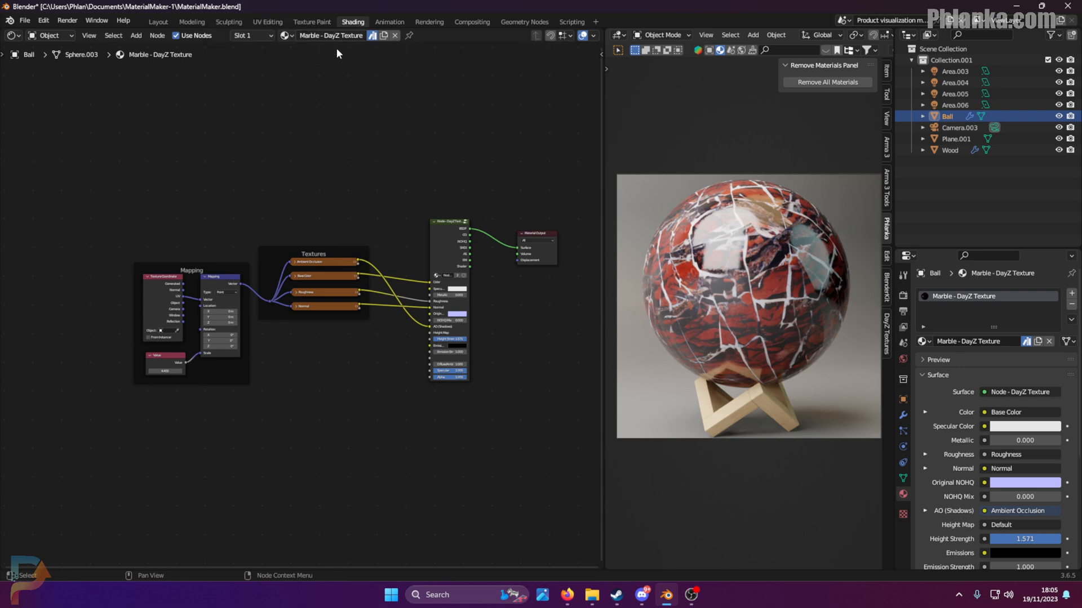
- Save the project as Marble - DayZ Texture.blend in Materials Library > My Materials
click(24, 21)
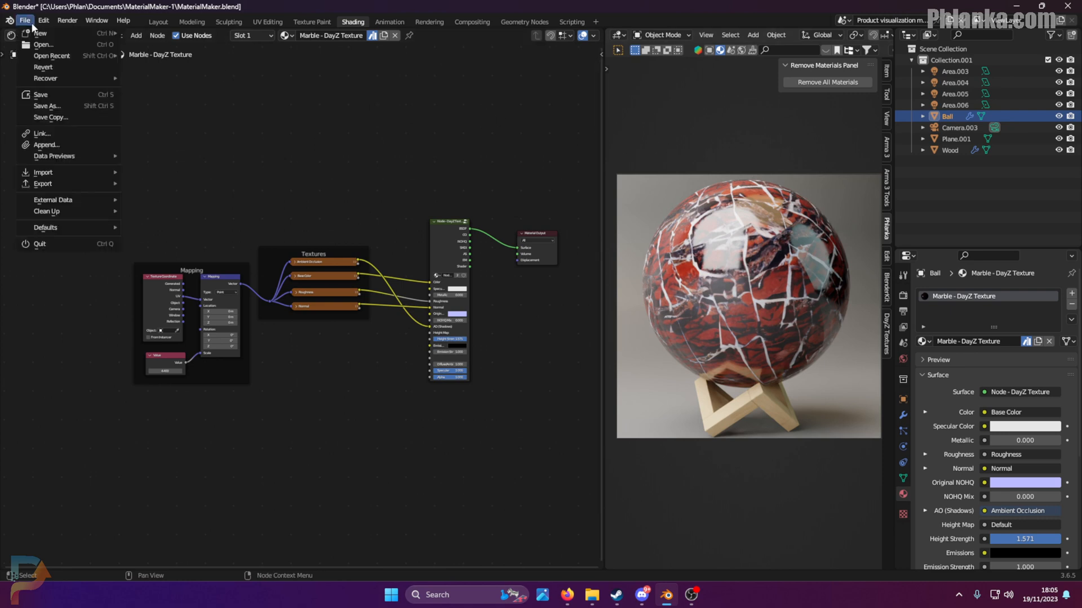
click(47, 105)
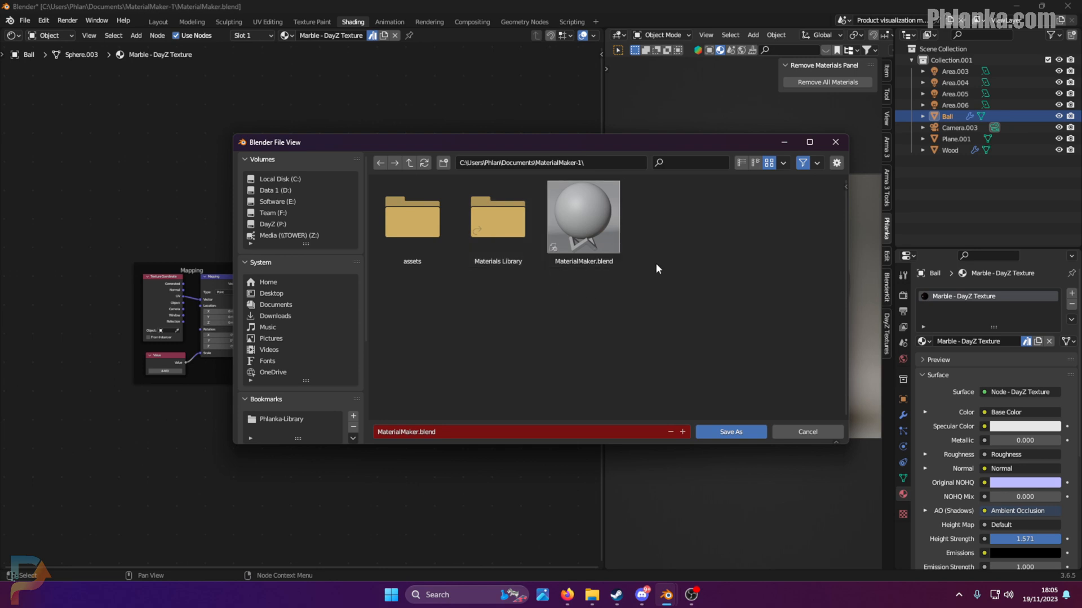
mouse_move(496, 220)
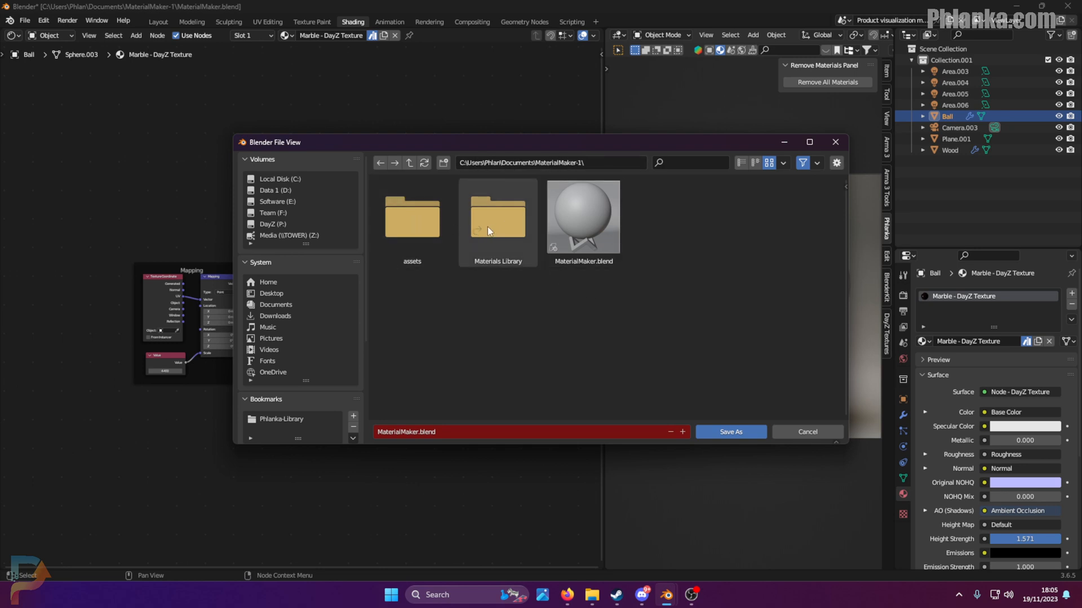
double_click(497, 214)
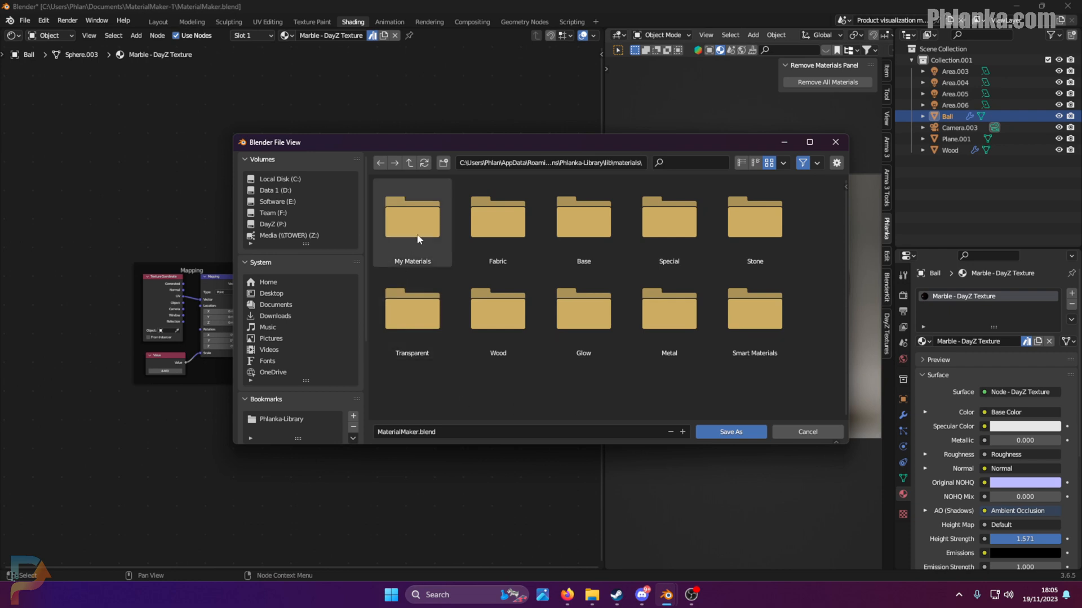
double_click(412, 217)
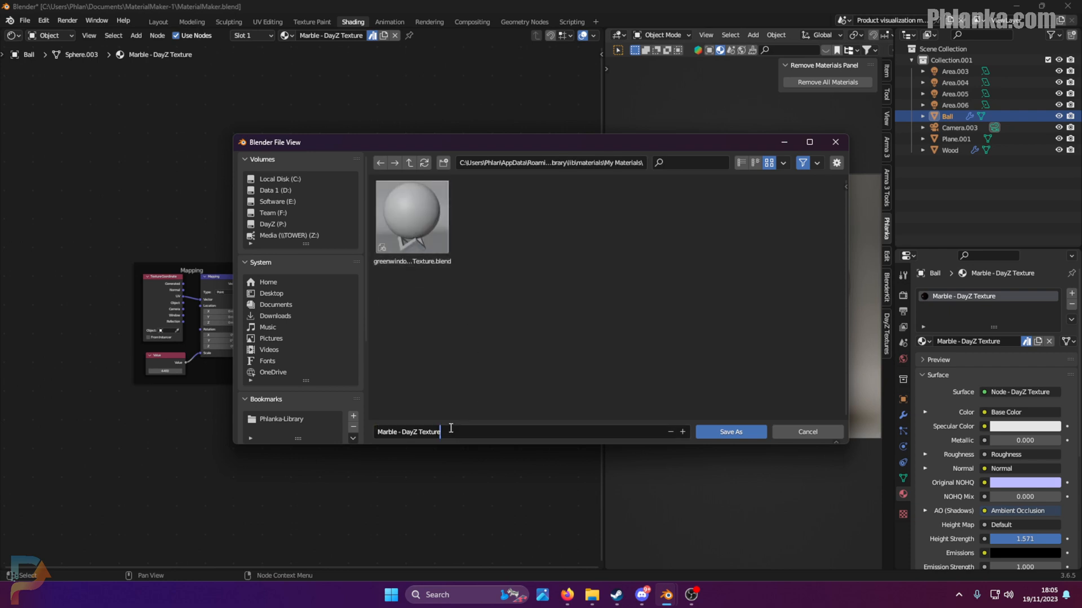
text(.blend)
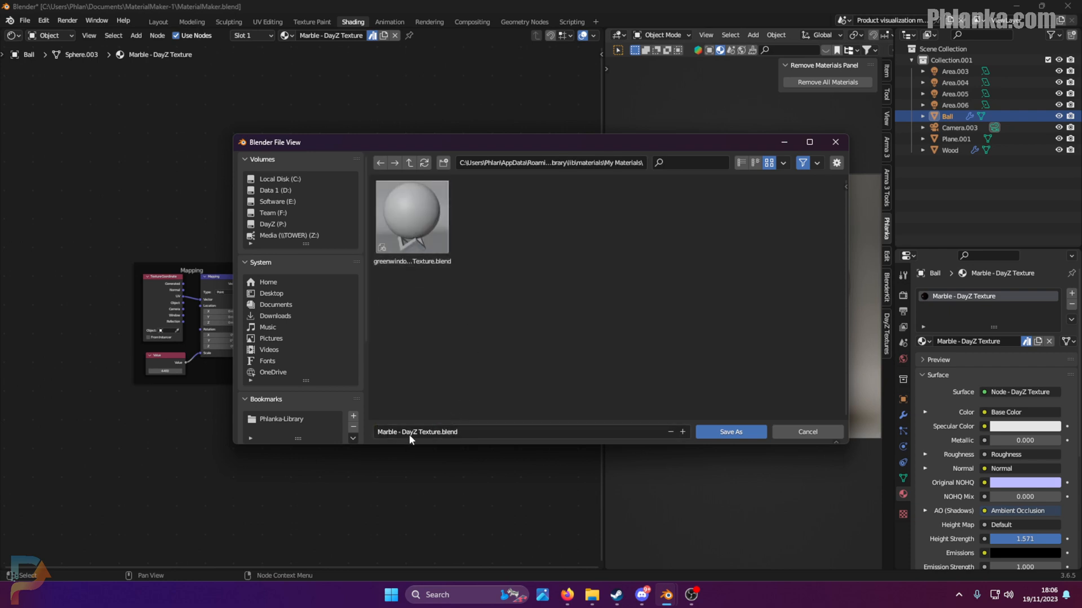
click(731, 432)
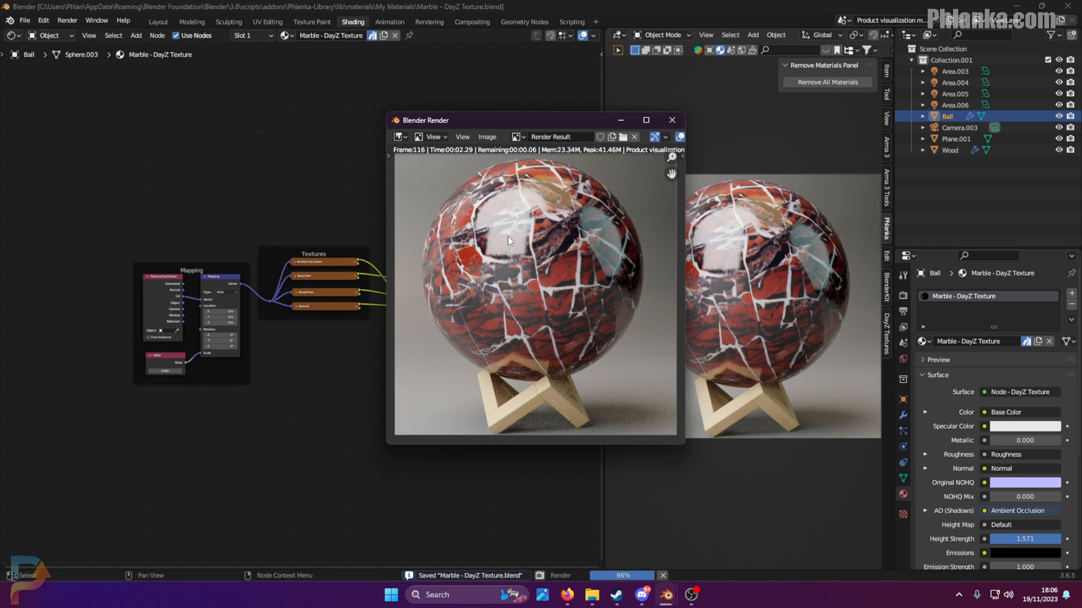
- Save the marble ball render through Image > Save as Marble - DayZ Texture.png, then close the window
click(487, 136)
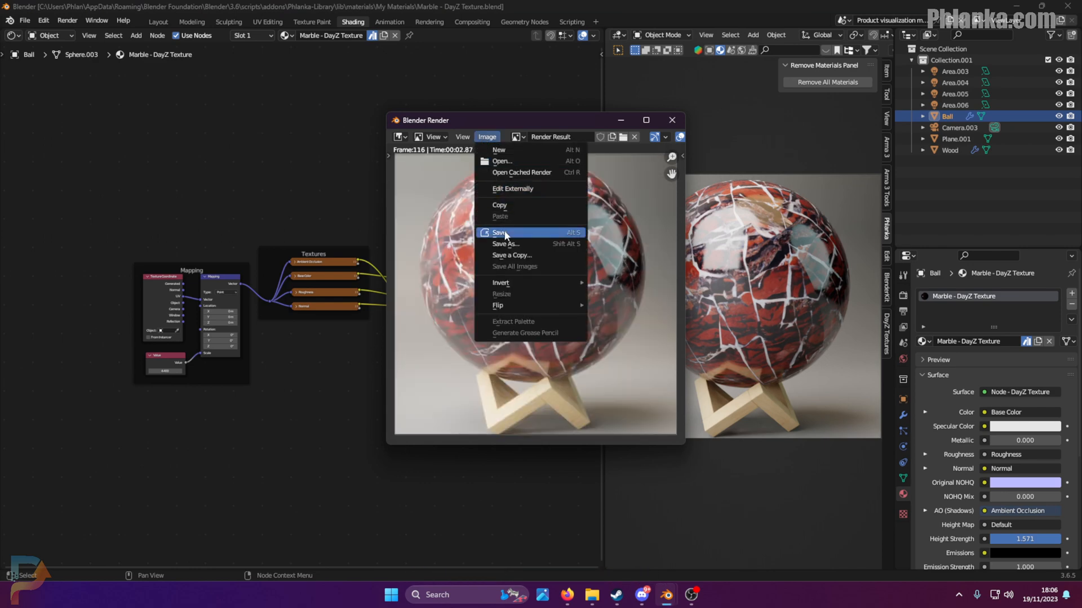
click(506, 244)
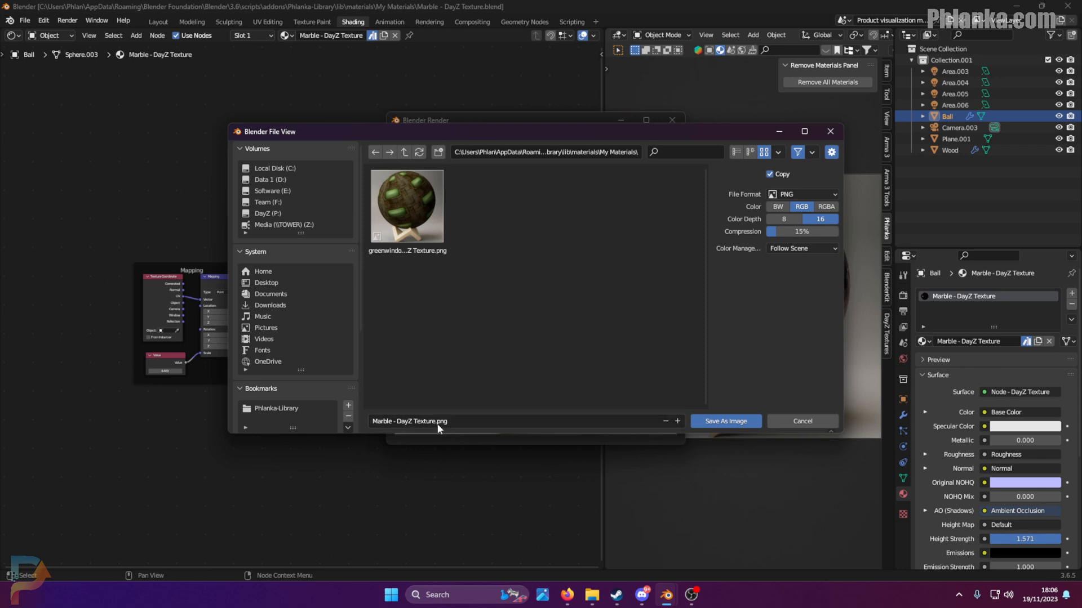
mouse_move(725, 421)
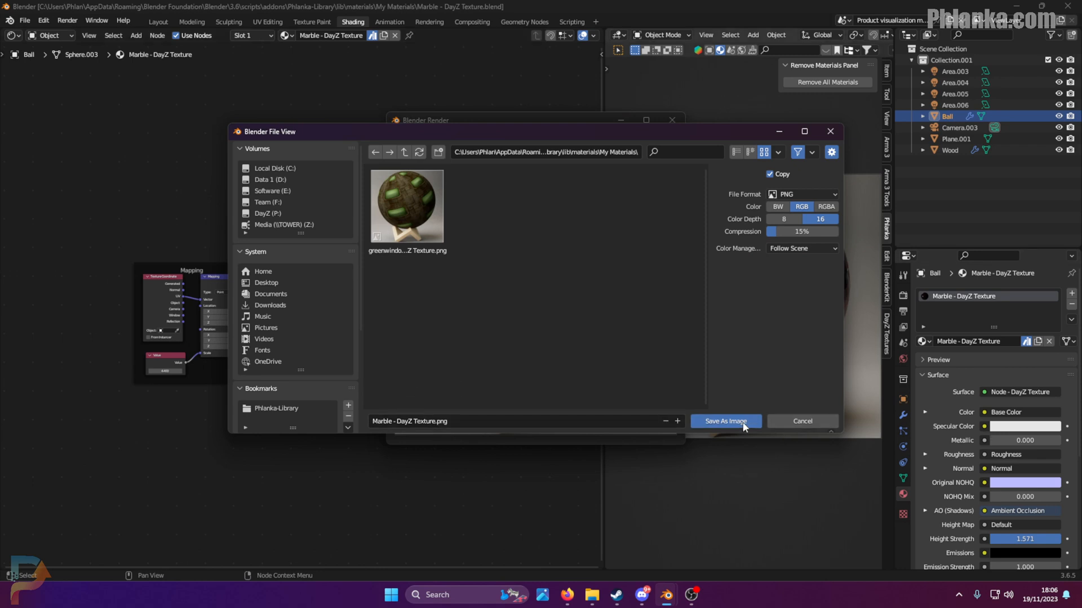
click(725, 421)
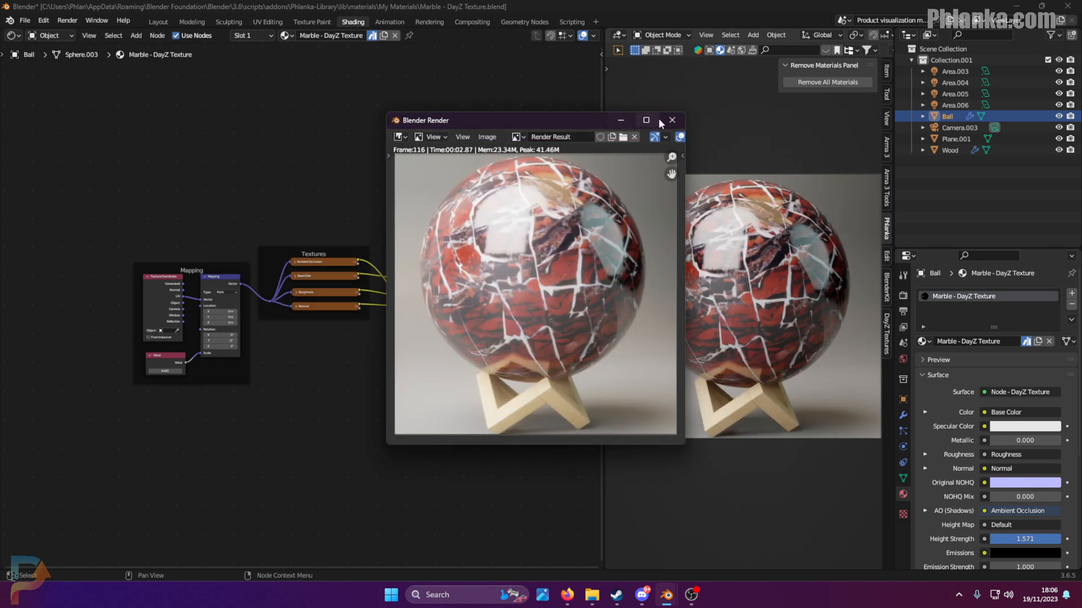
click(671, 120)
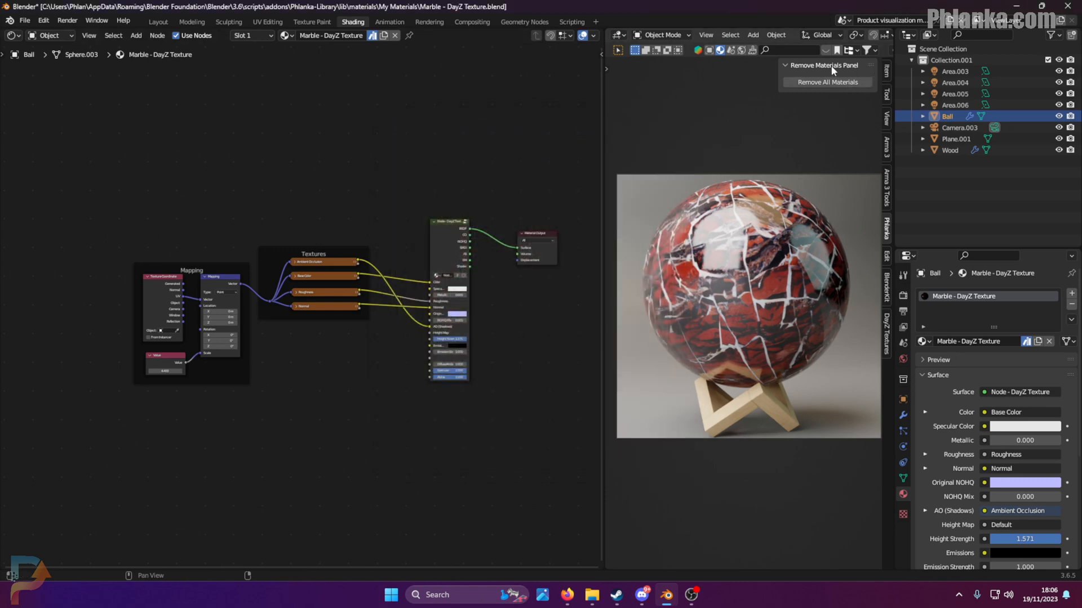
mouse_move(891, 308)
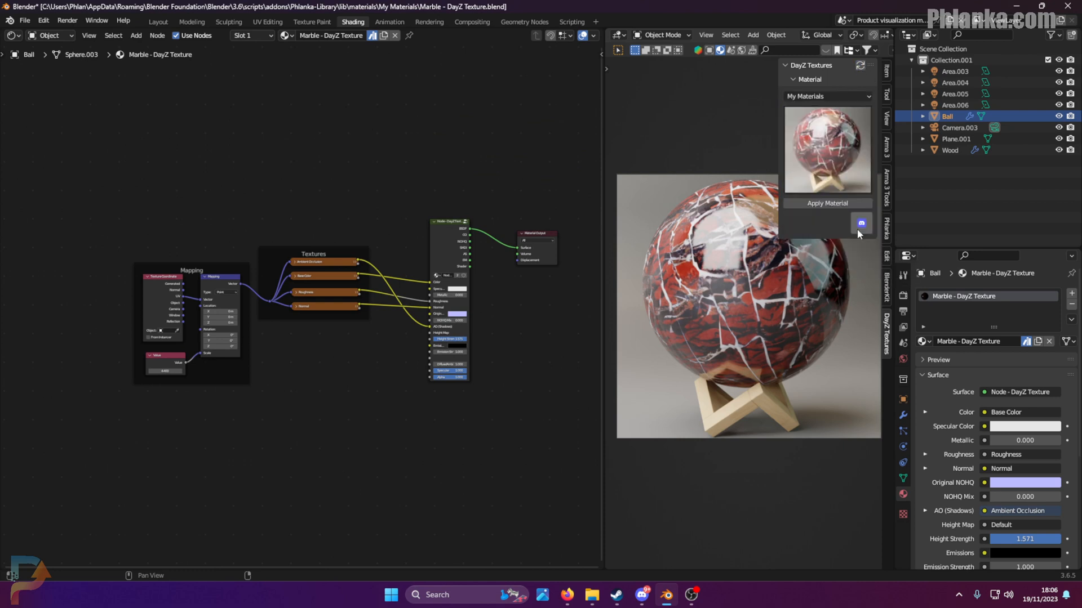
- Replace greenwindows with the Marble - DayZ Texture material from the My Materials library
click(957, 139)
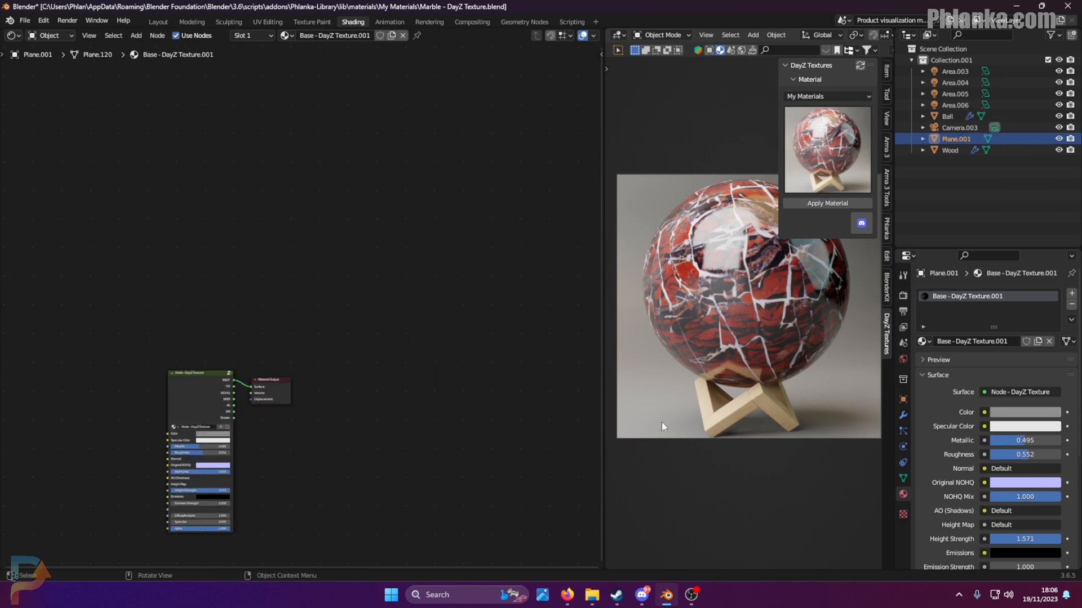
click(826, 203)
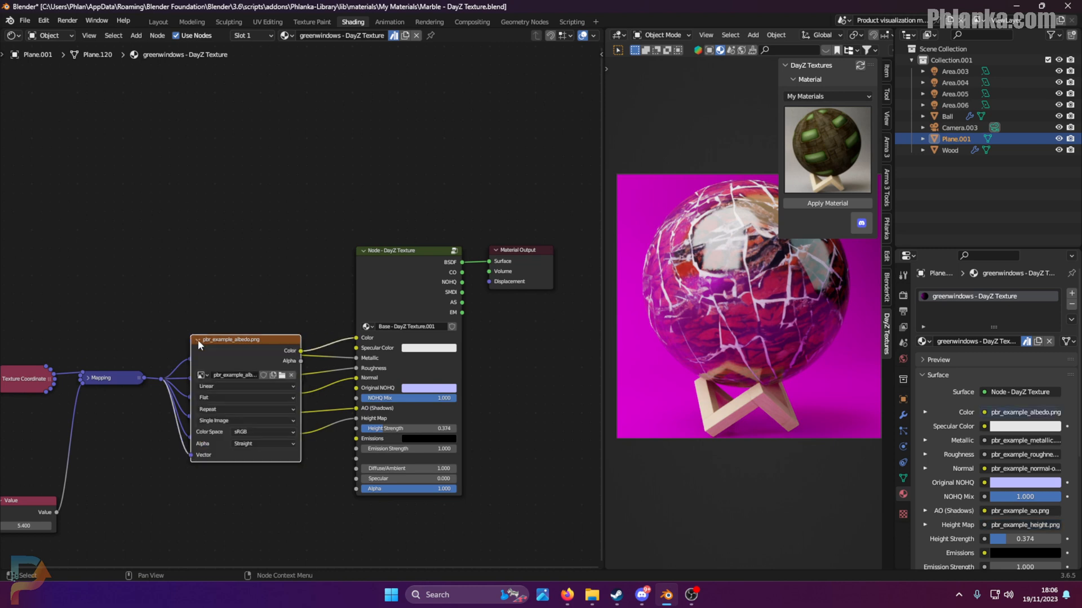
click(199, 339)
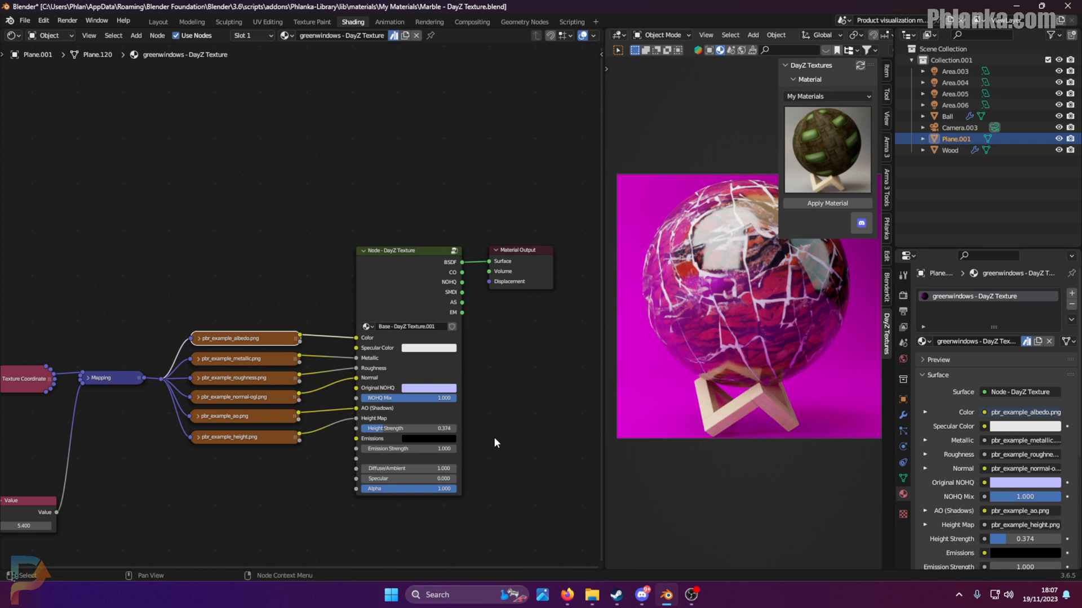
mouse_move(625, 199)
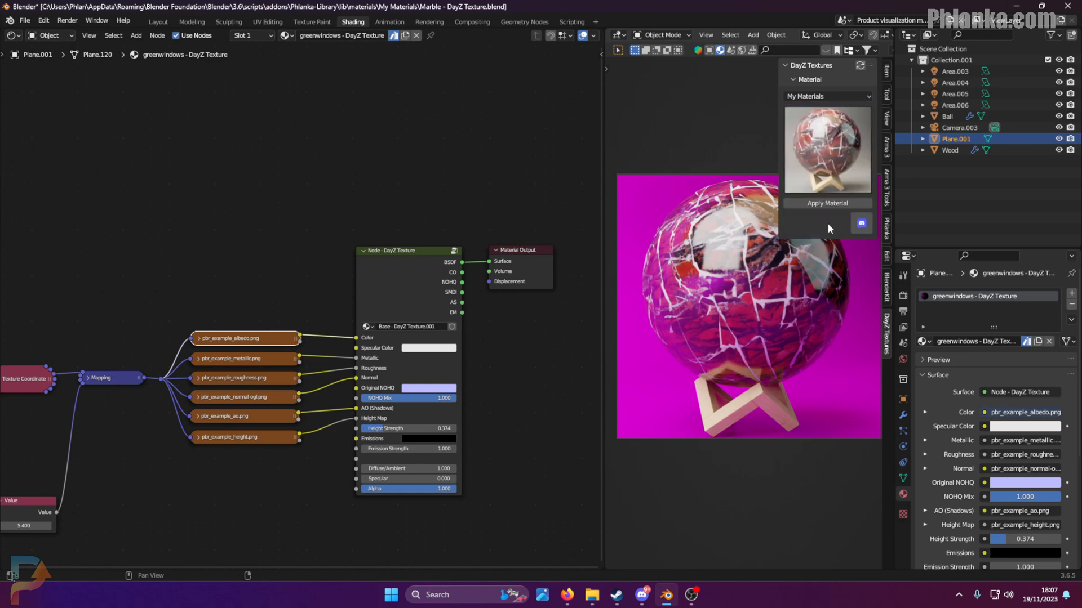
click(827, 203)
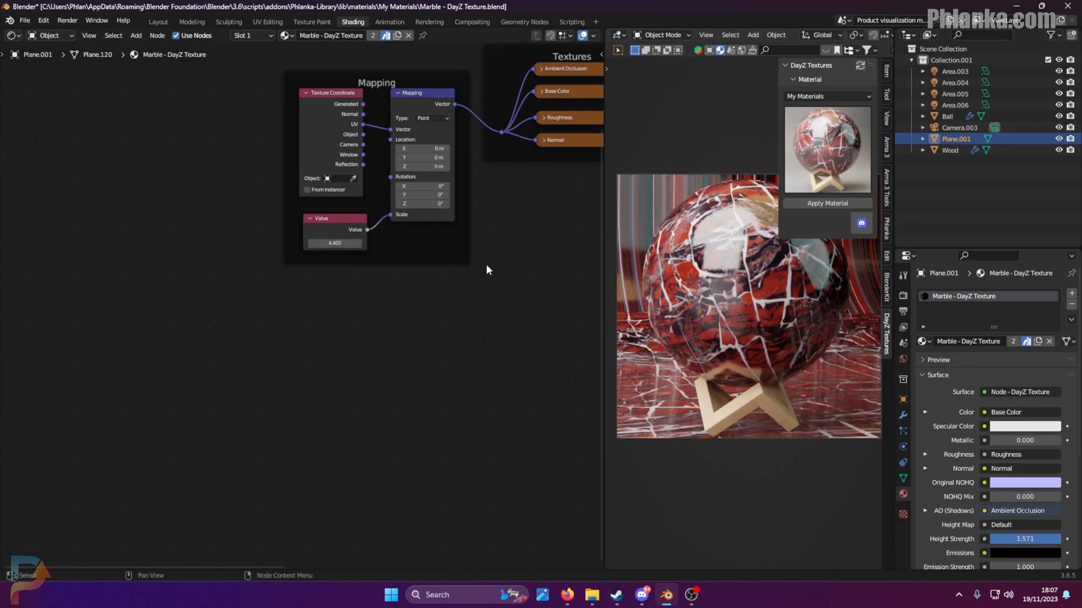
- Launch Blender 3.6 from a Start menu search for 'blender 3.6'
click(1072, 6)
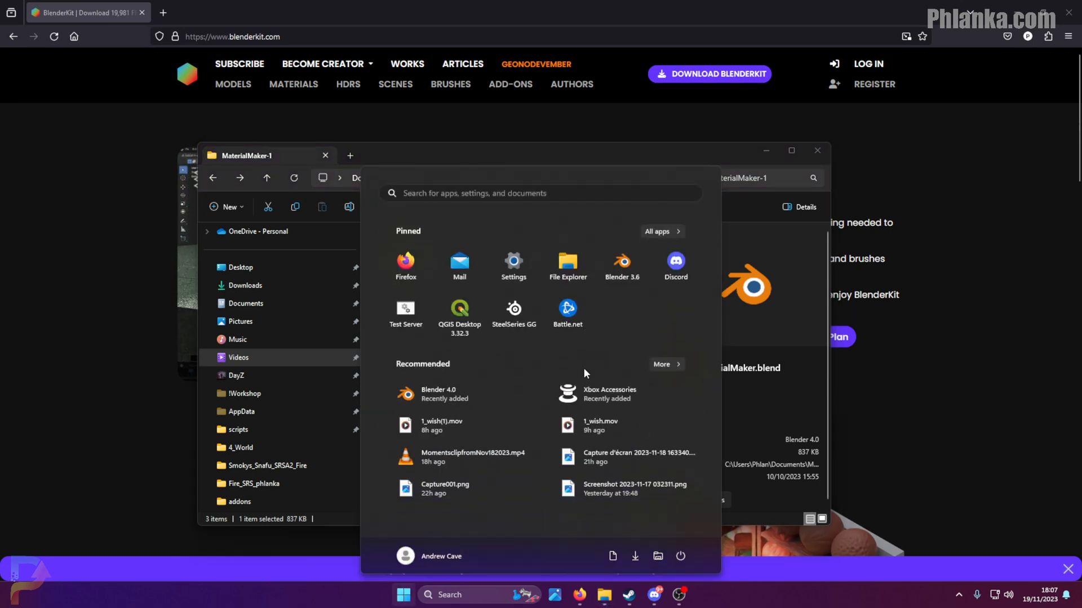
text(blender 3.6)
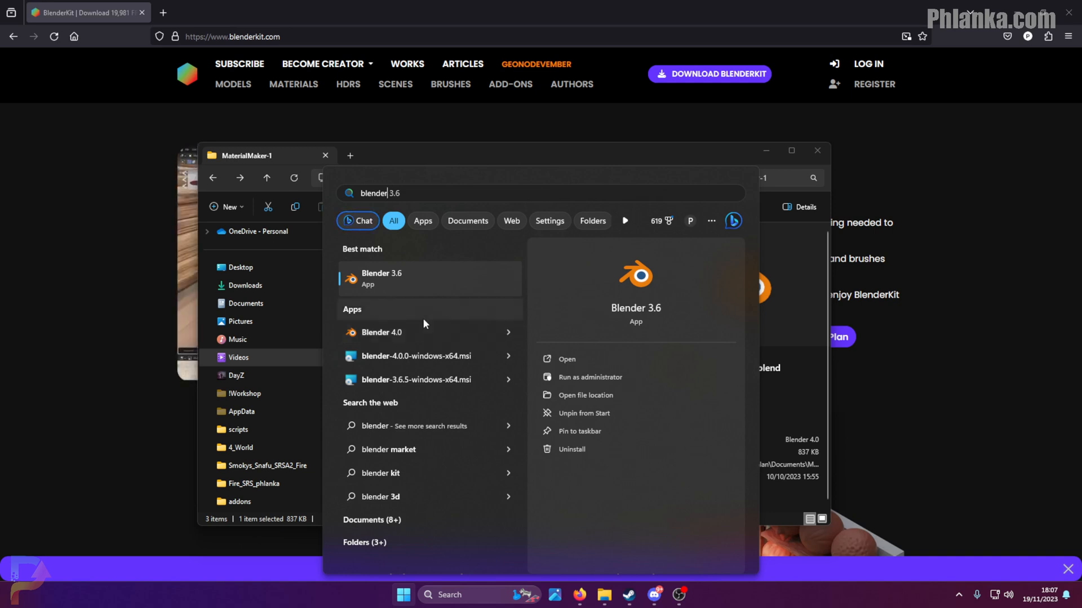
mouse_move(391, 281)
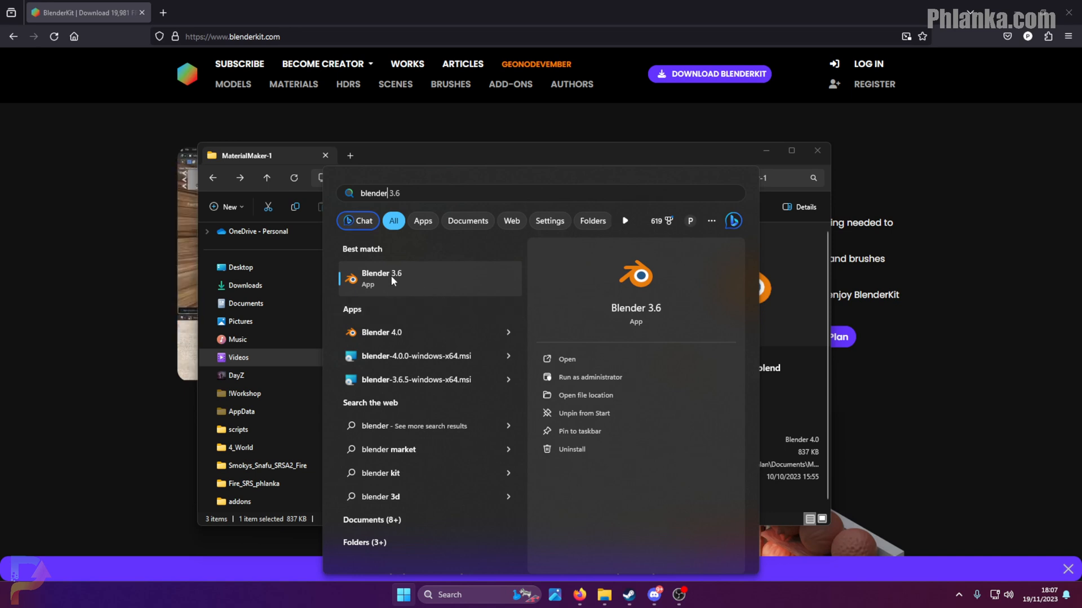
click(381, 277)
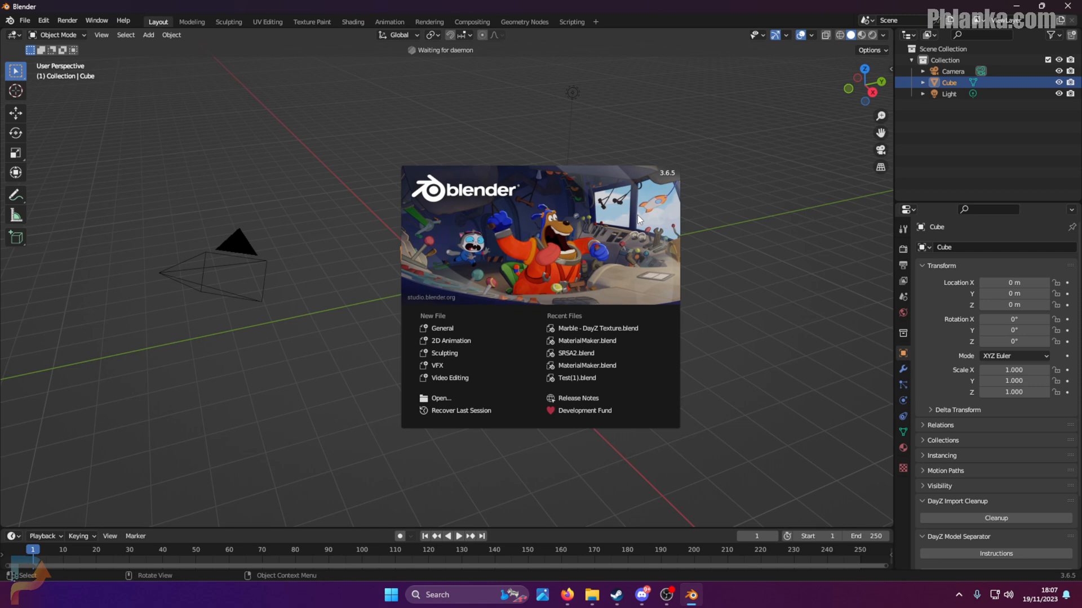
- Put Marble from the DayZ Textures My Materials on the default cube, then apply greenwindows
click(482, 89)
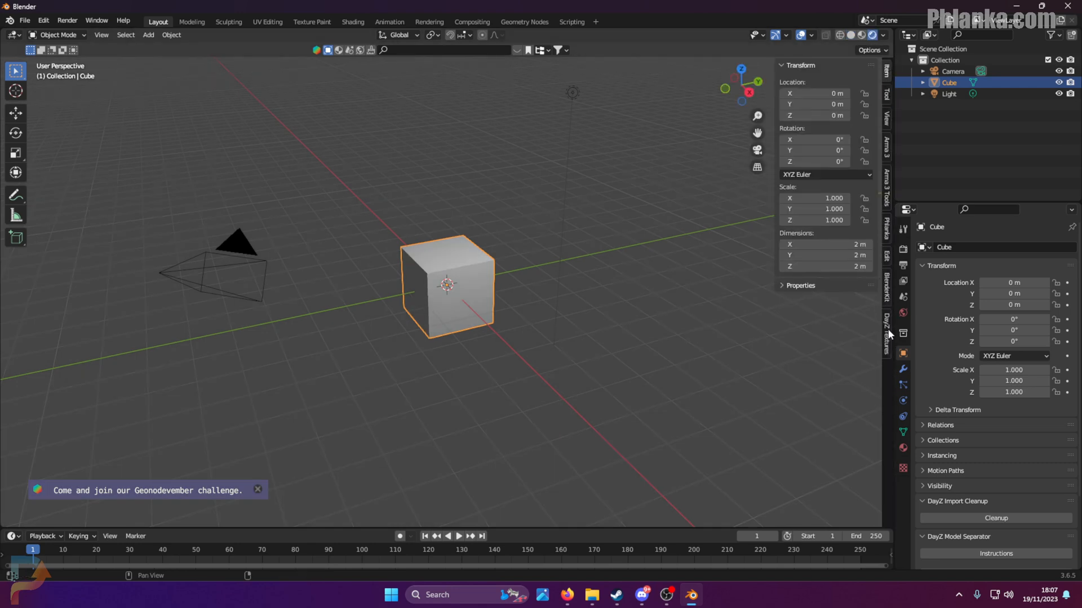
click(886, 331)
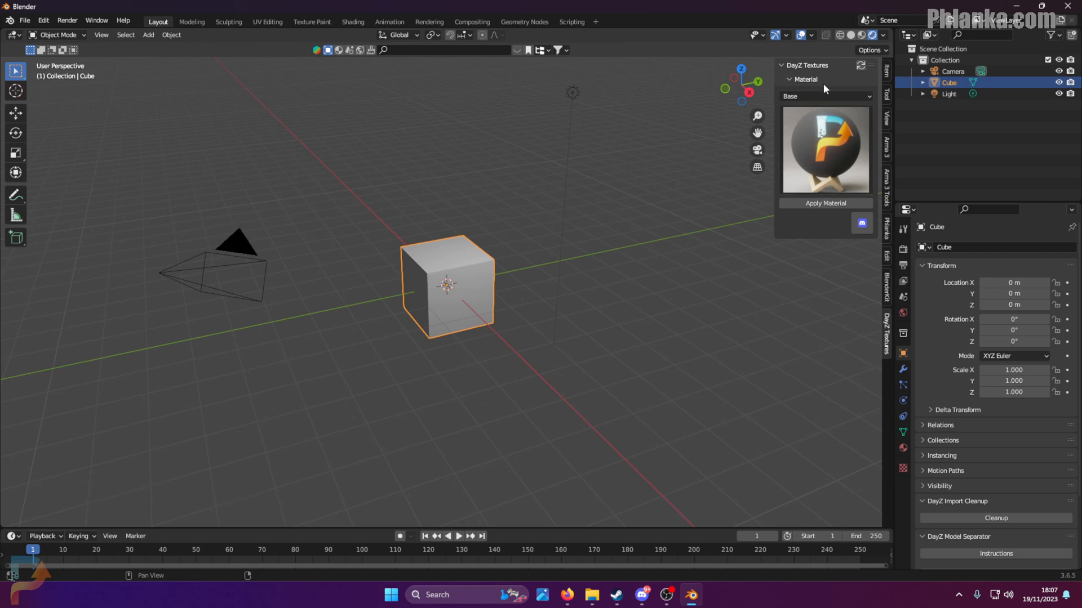
click(824, 96)
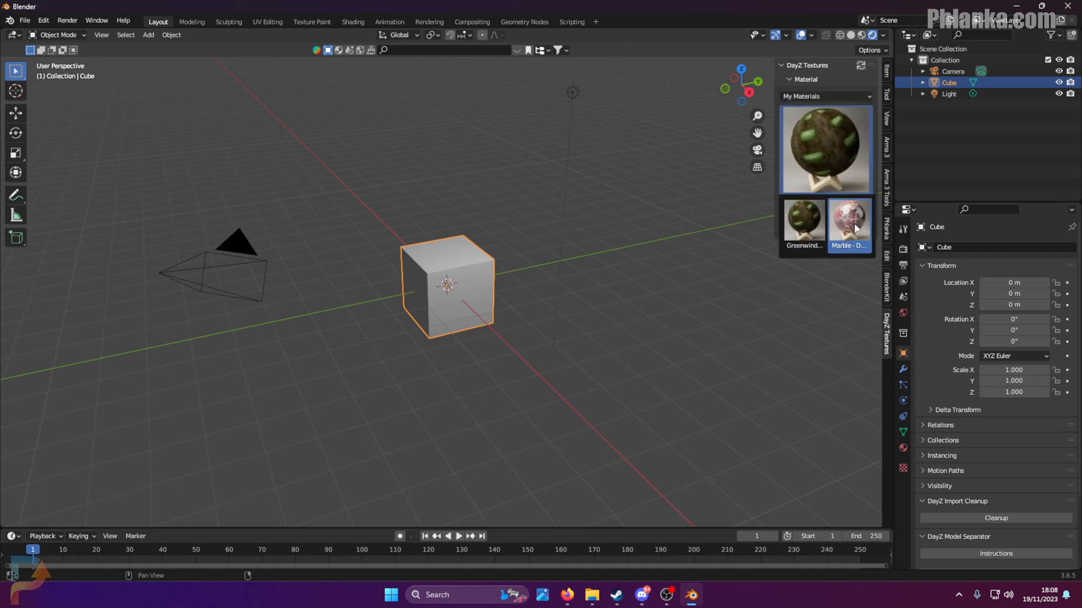
click(848, 220)
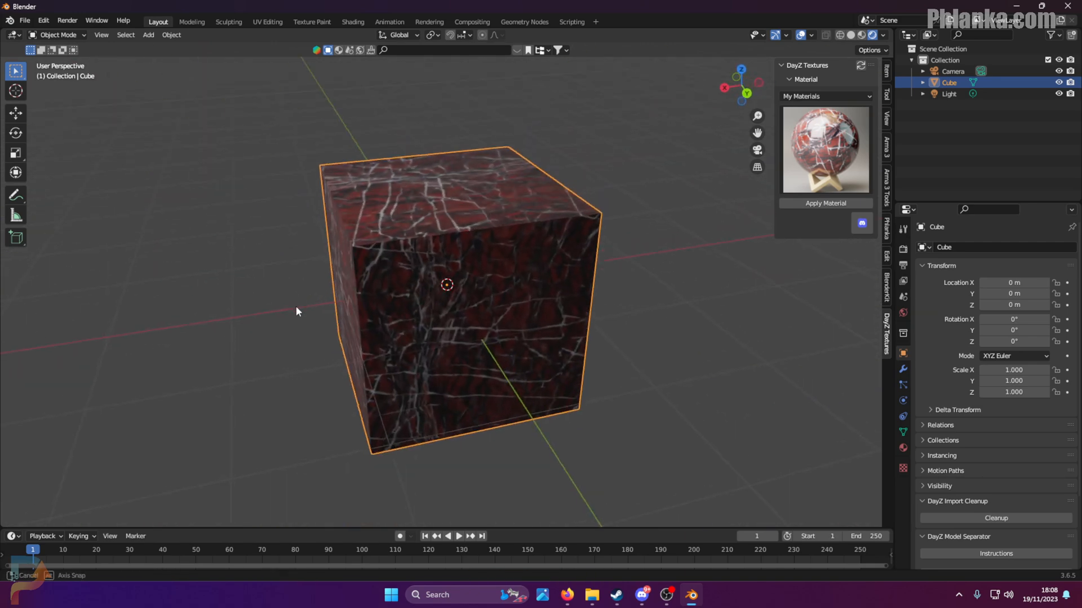
drag(297, 311, 341, 57)
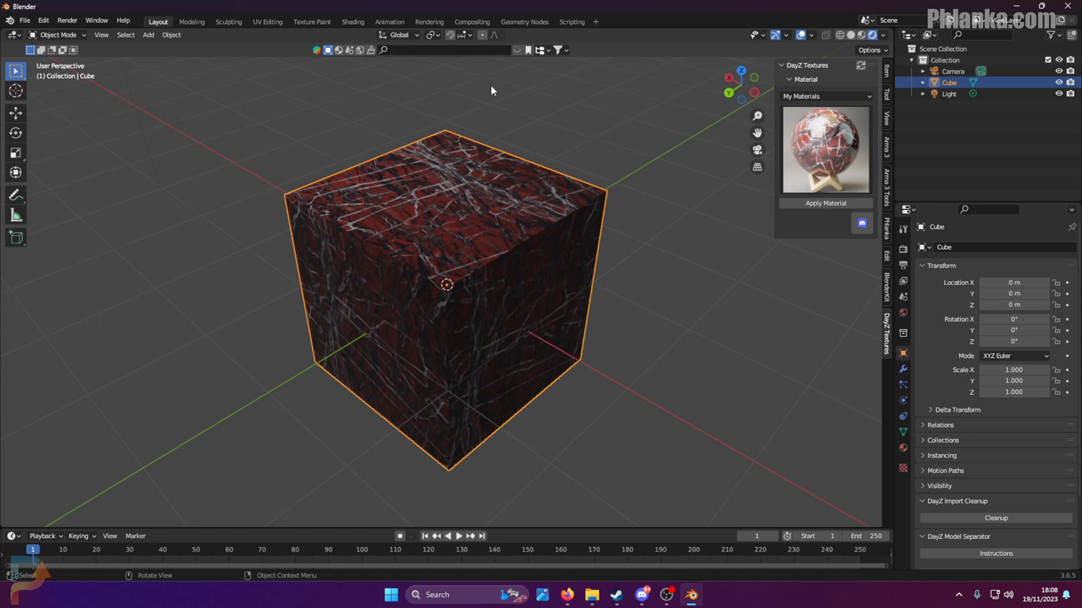
mouse_move(571, 218)
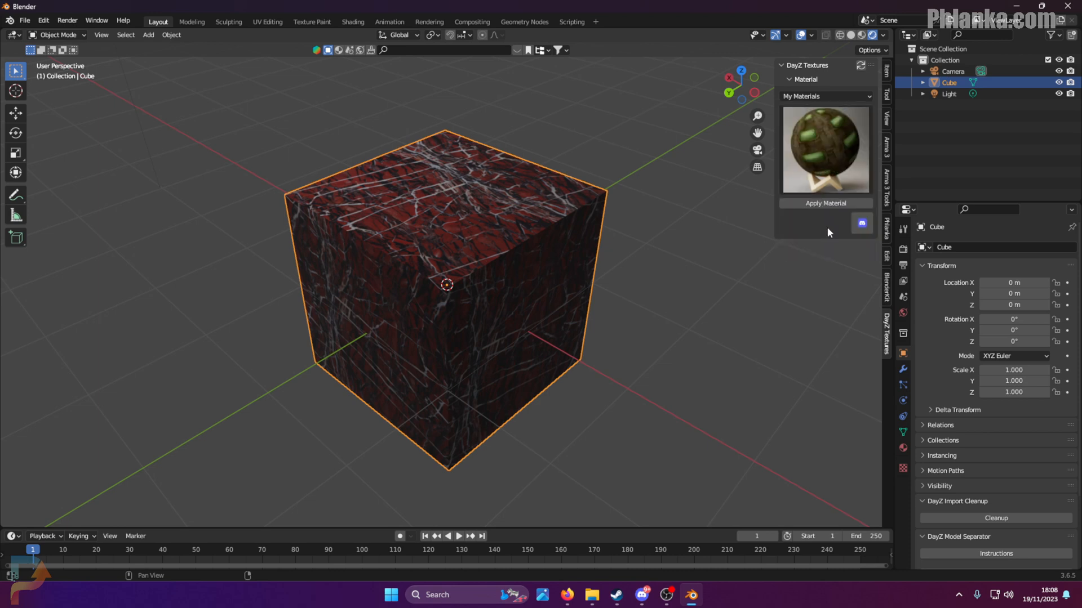
click(825, 203)
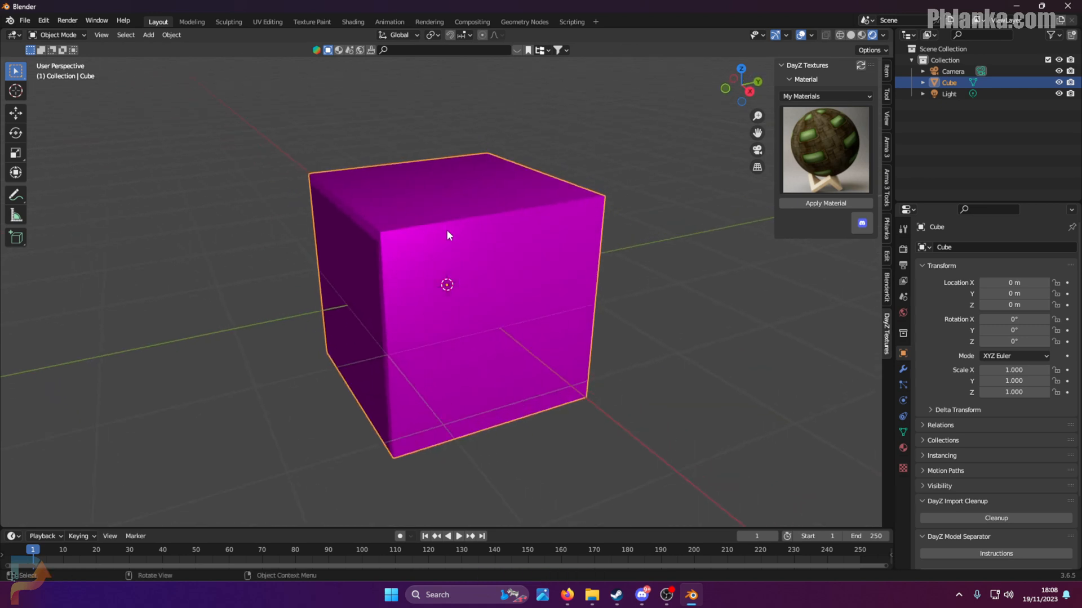
mouse_move(636, 249)
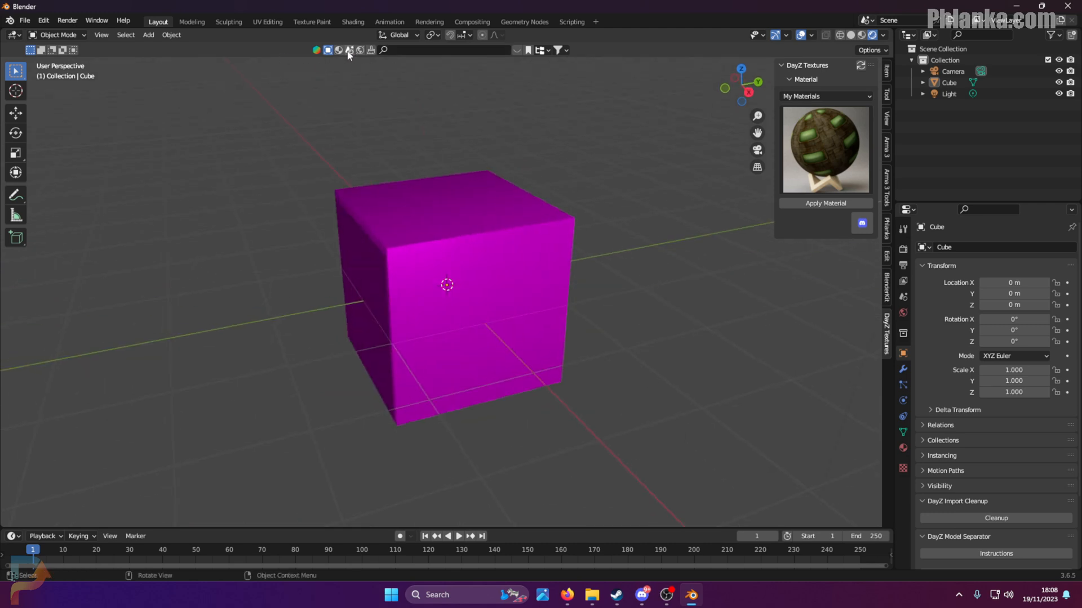
- Search BlenderKit for 'stone' and apply the cobblestone Stone material to the cube
click(338, 50)
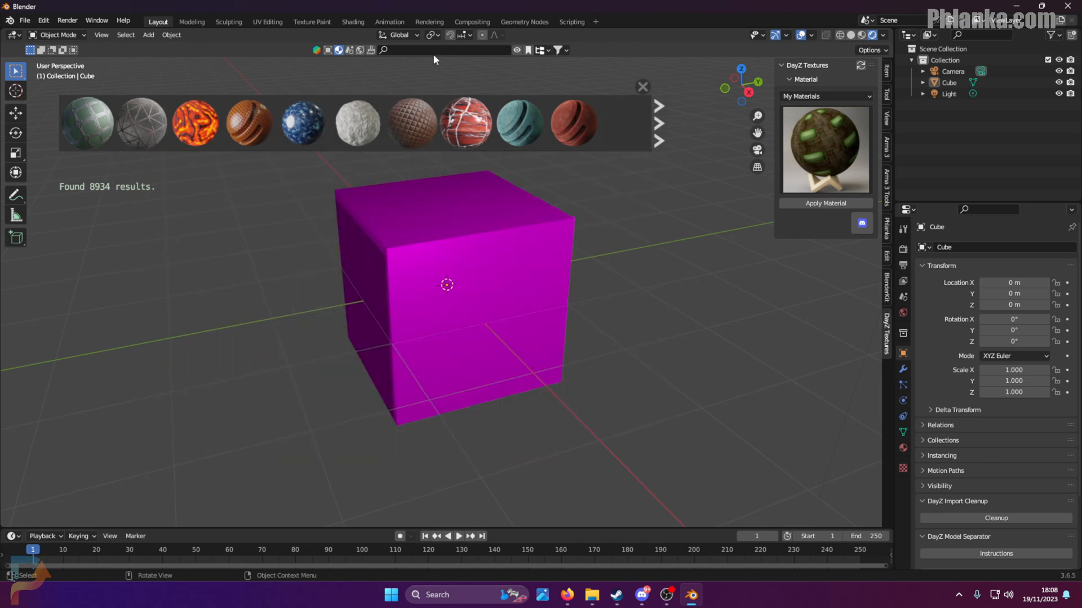
click(448, 50)
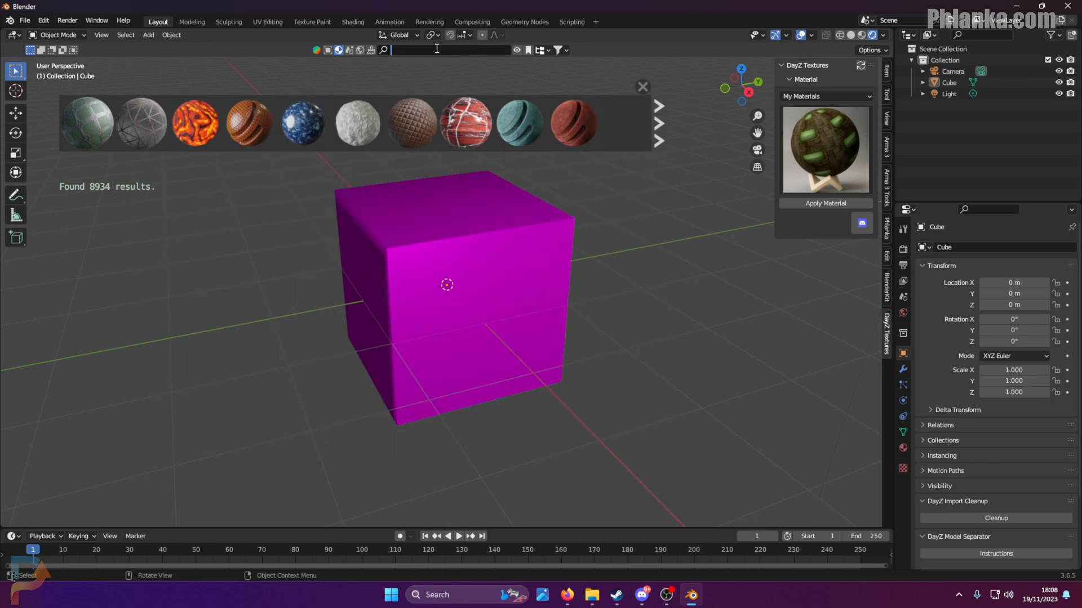
text(stone)
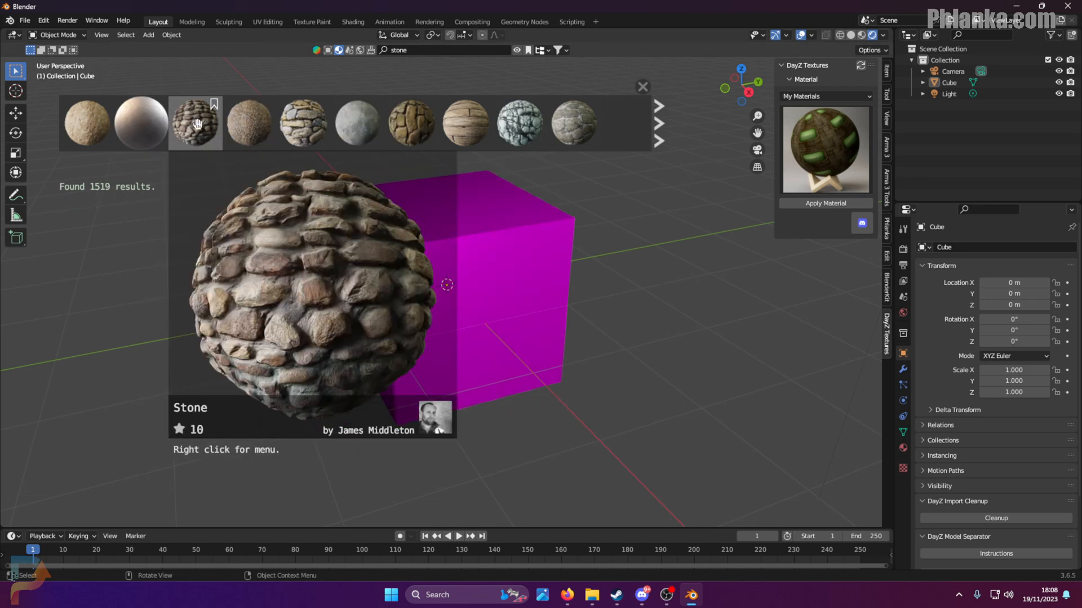
click(195, 123)
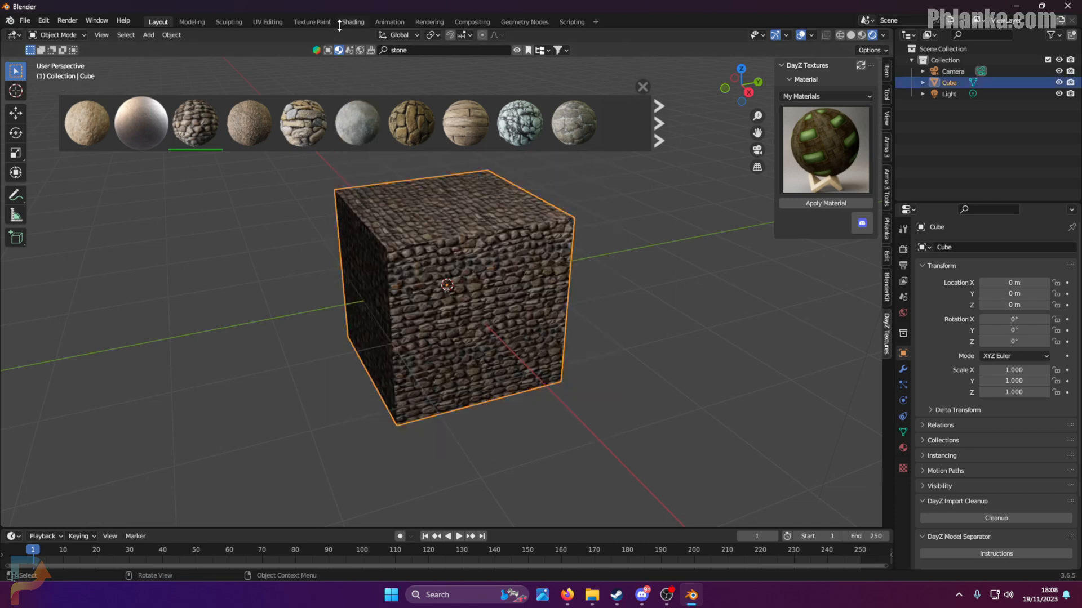
- Switch to the Shading workspace to inspect the Stone nodes and its height-map displacement
click(353, 21)
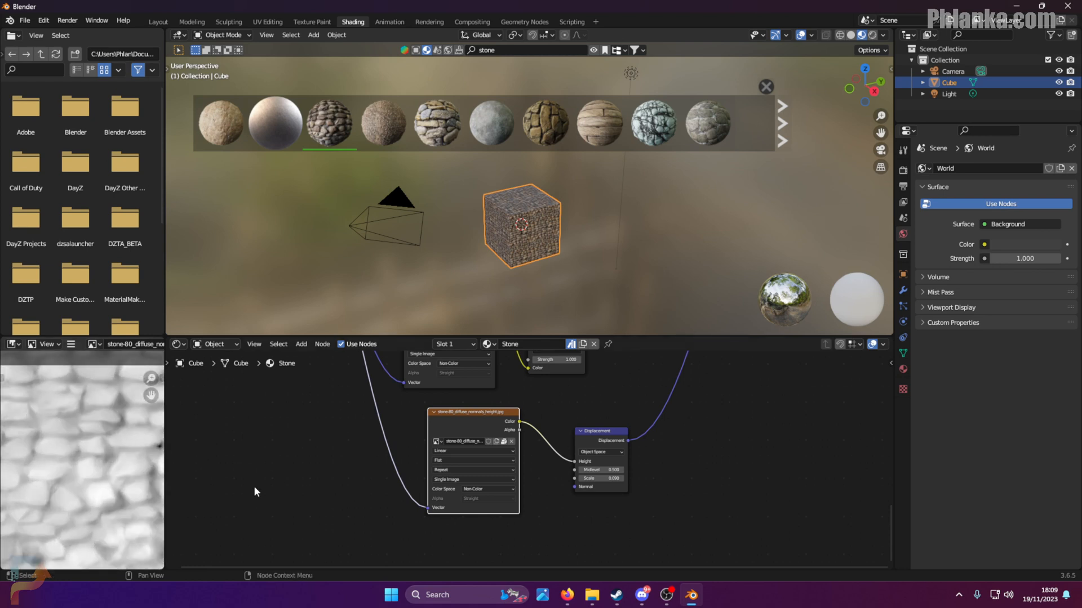
mouse_move(301, 470)
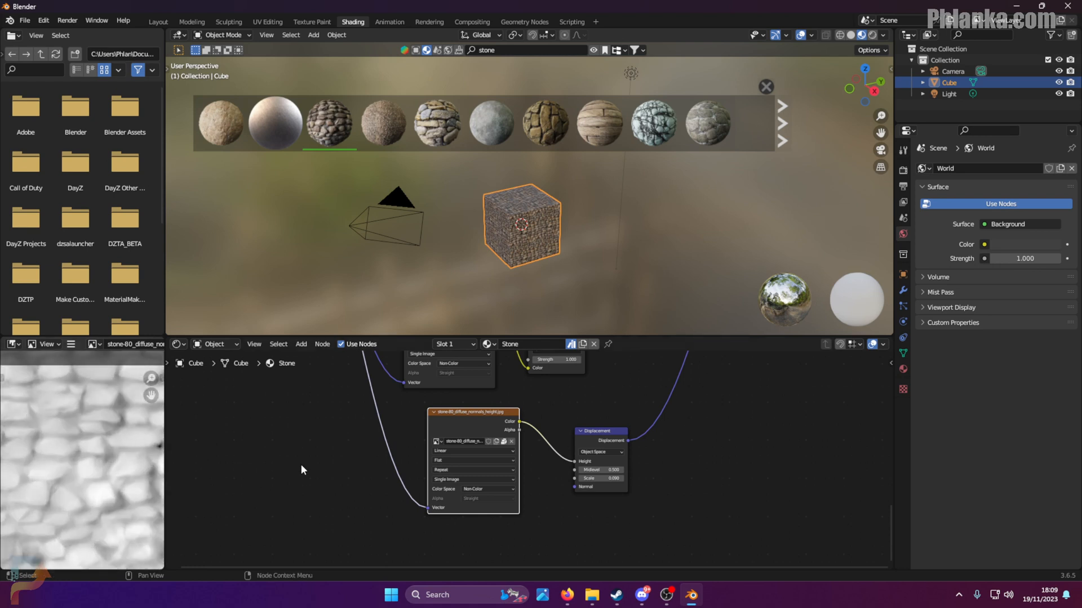
mouse_move(627, 448)
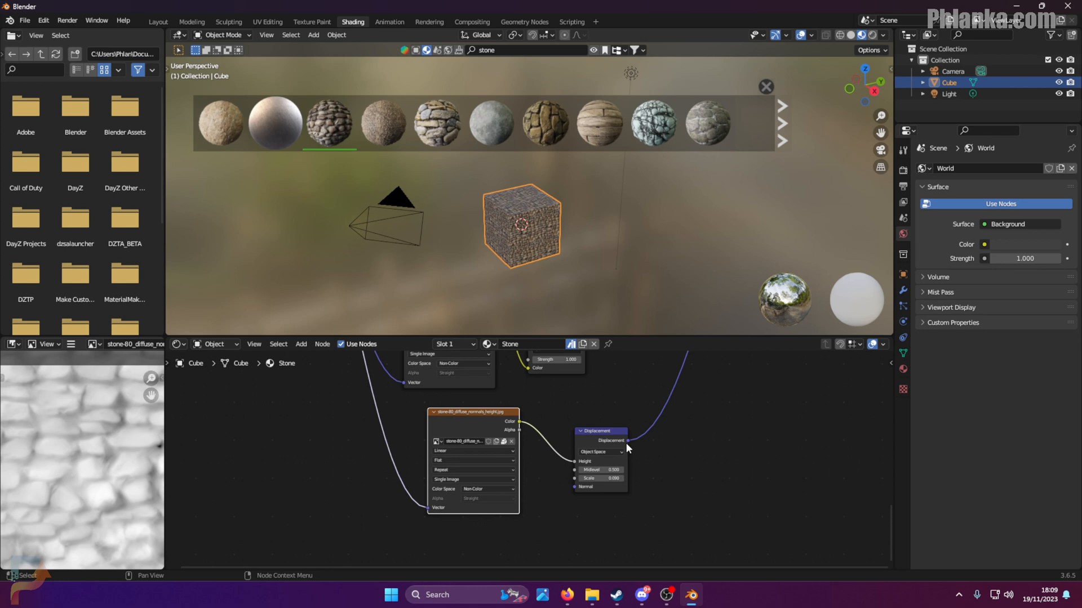
mouse_move(612, 332)
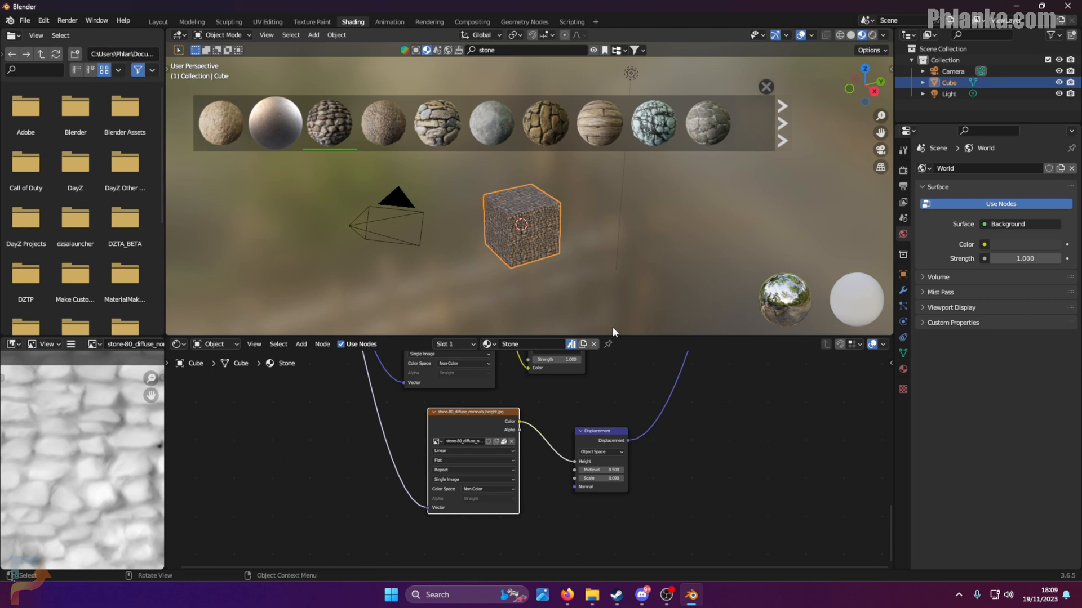
mouse_move(686, 375)
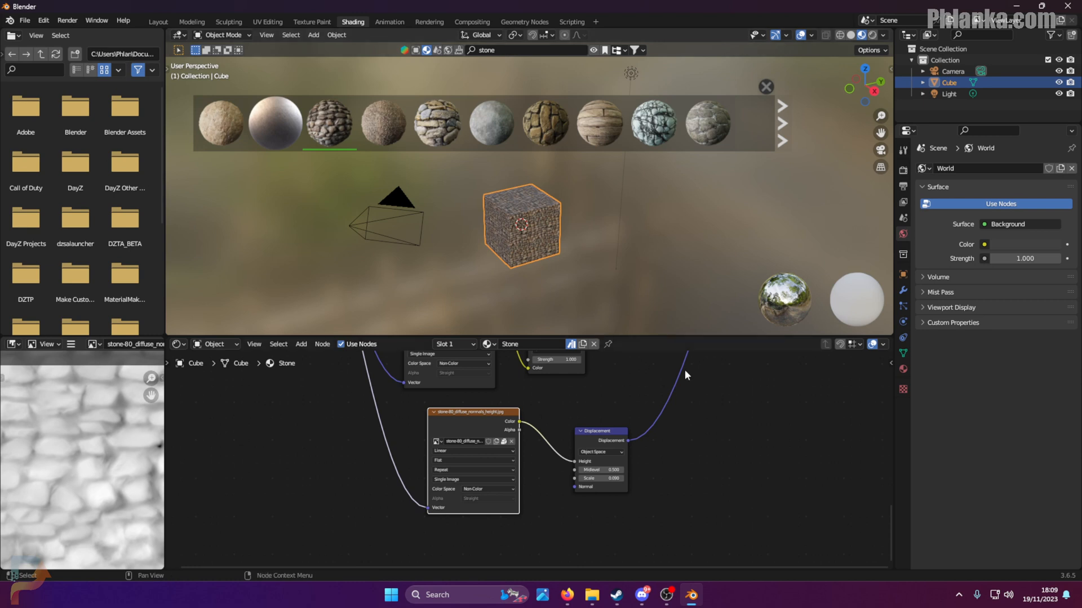
mouse_move(692, 401)
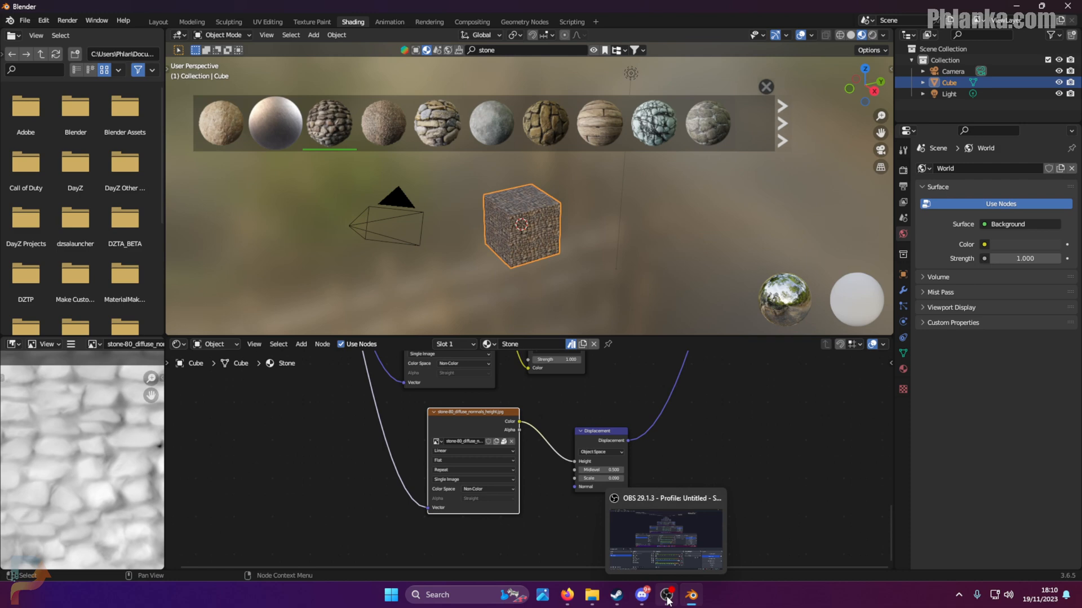
click(667, 595)
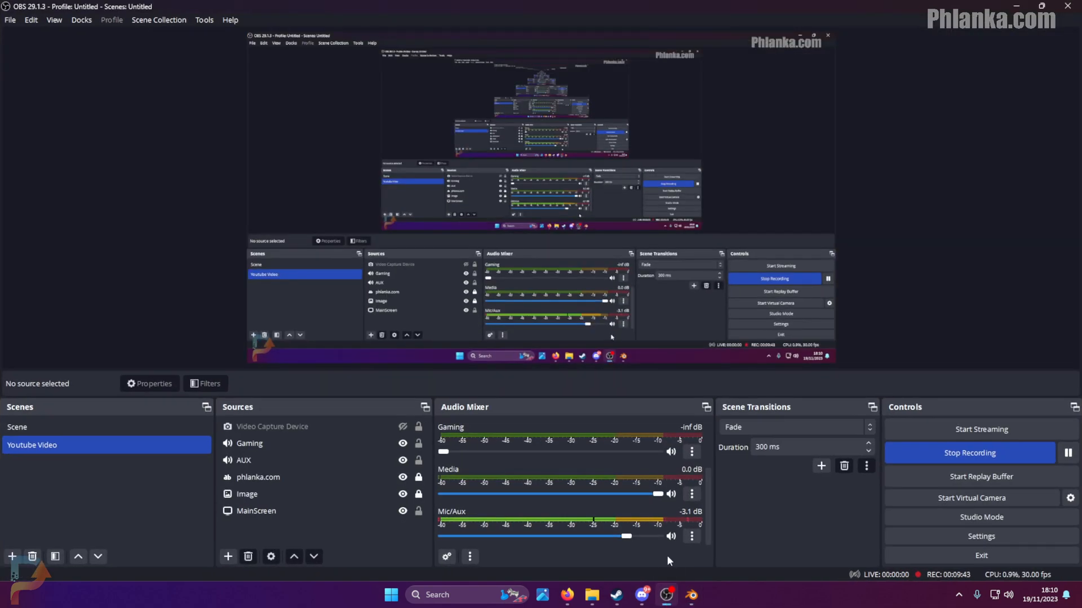